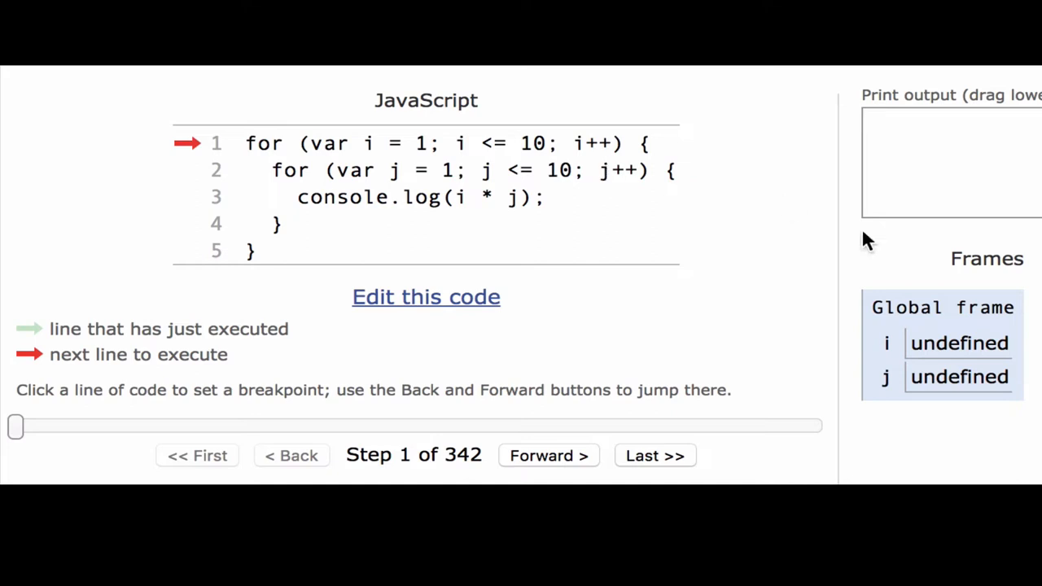
mouse_move(898, 167)
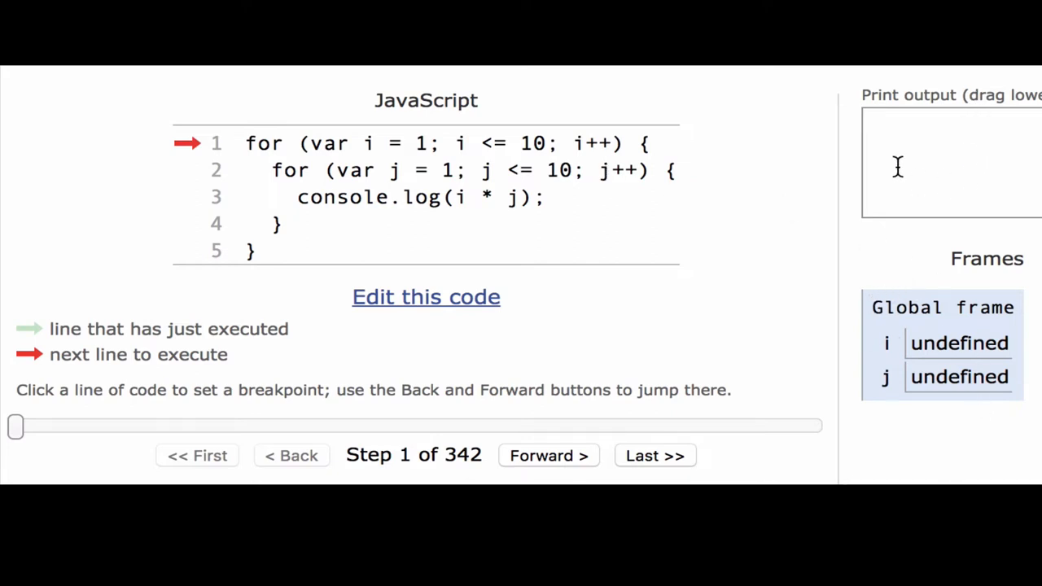
mouse_move(967, 114)
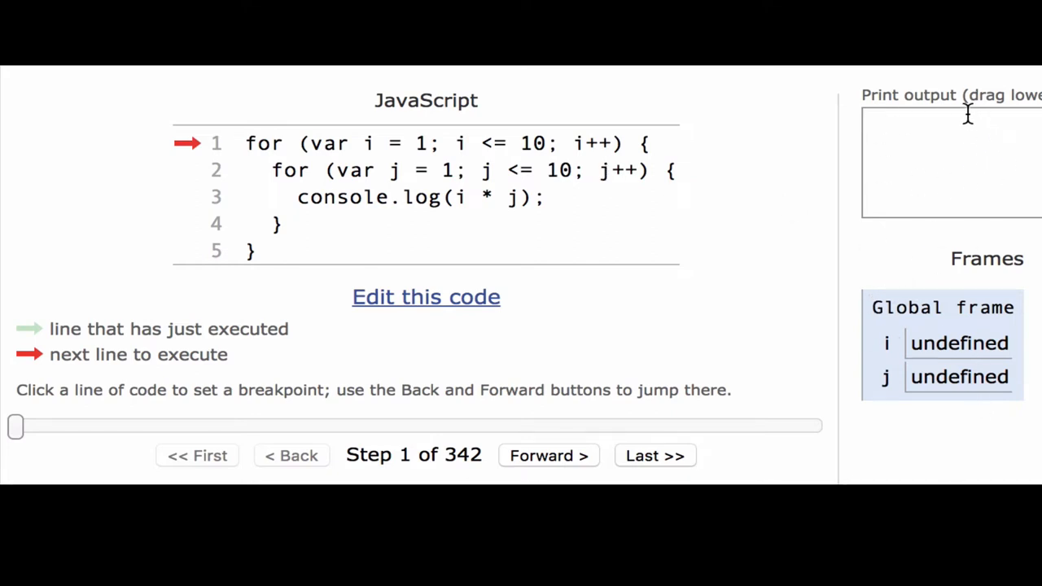
mouse_move(256, 143)
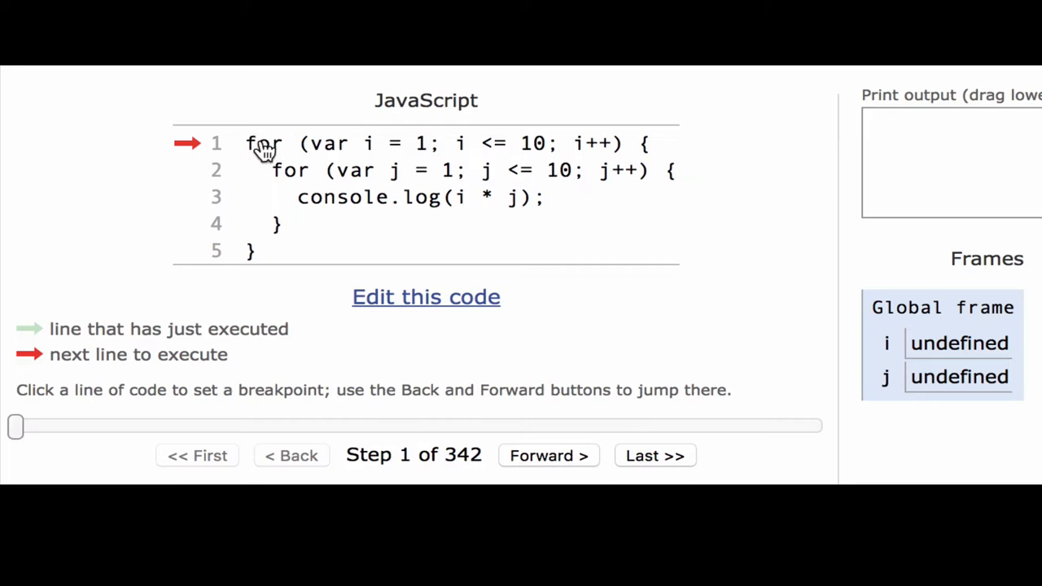
mouse_move(569, 151)
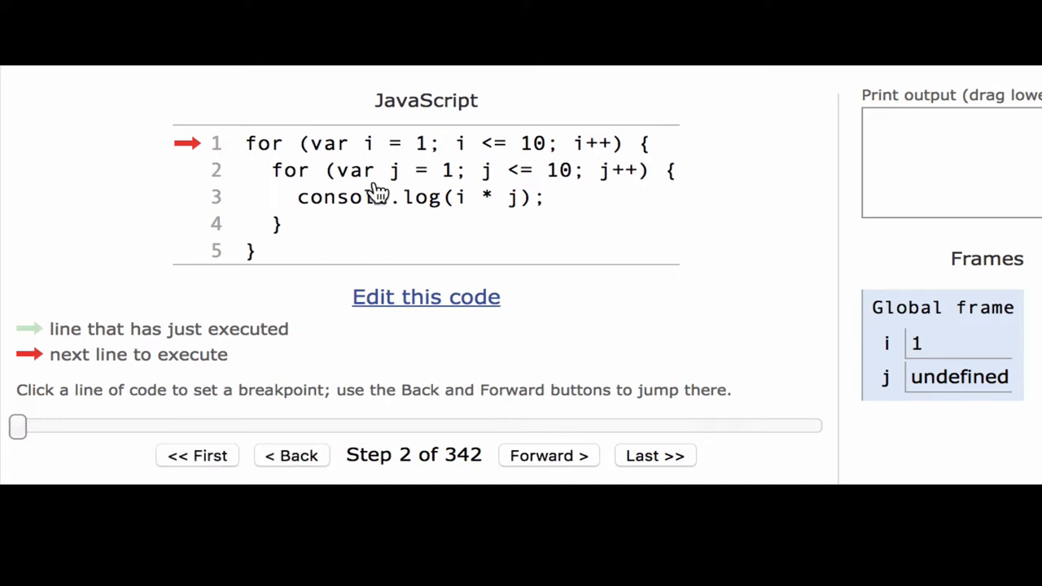
mouse_move(367, 150)
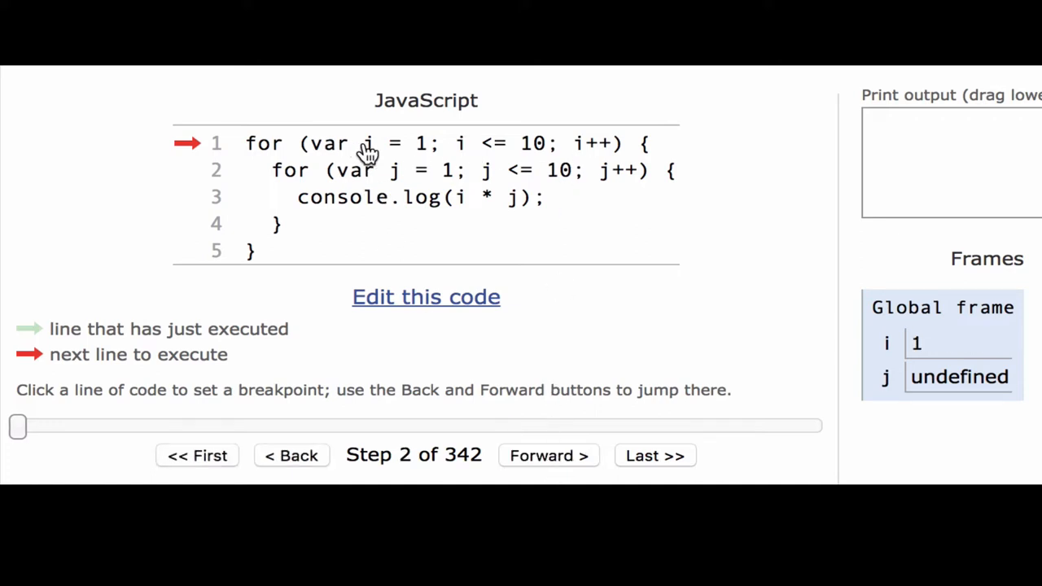
mouse_move(435, 167)
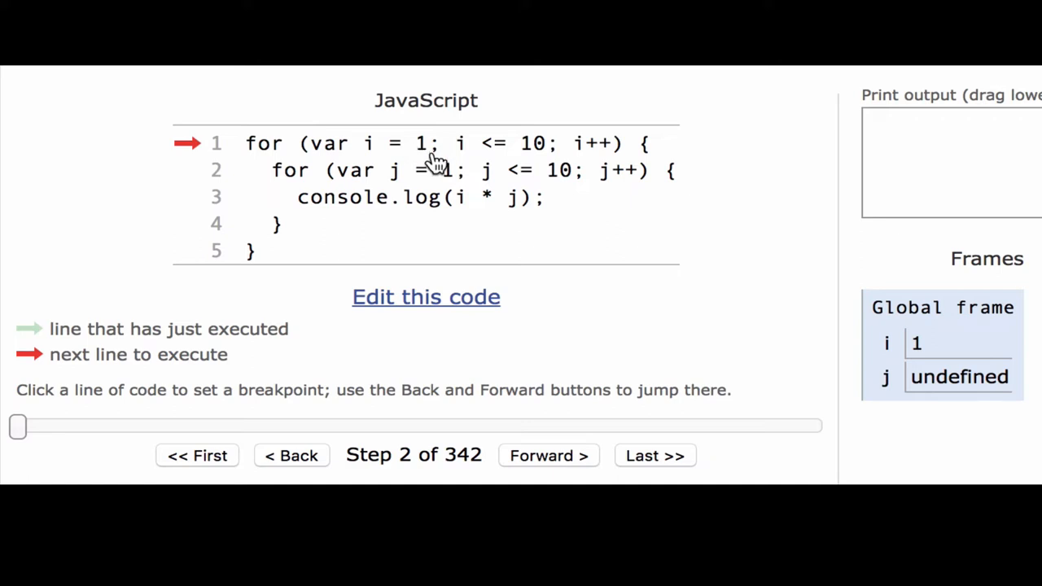
mouse_move(954, 368)
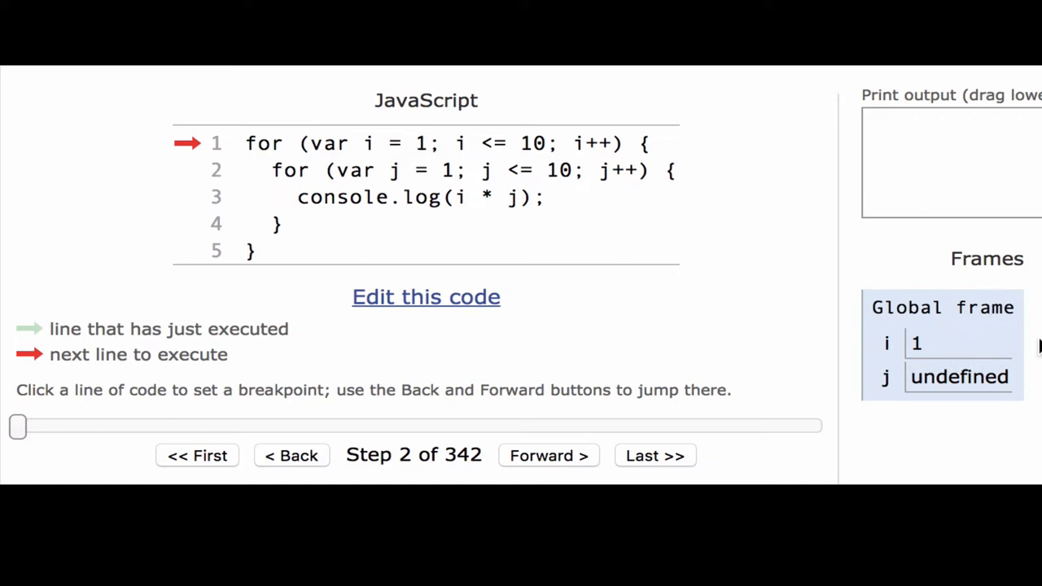
mouse_move(485, 154)
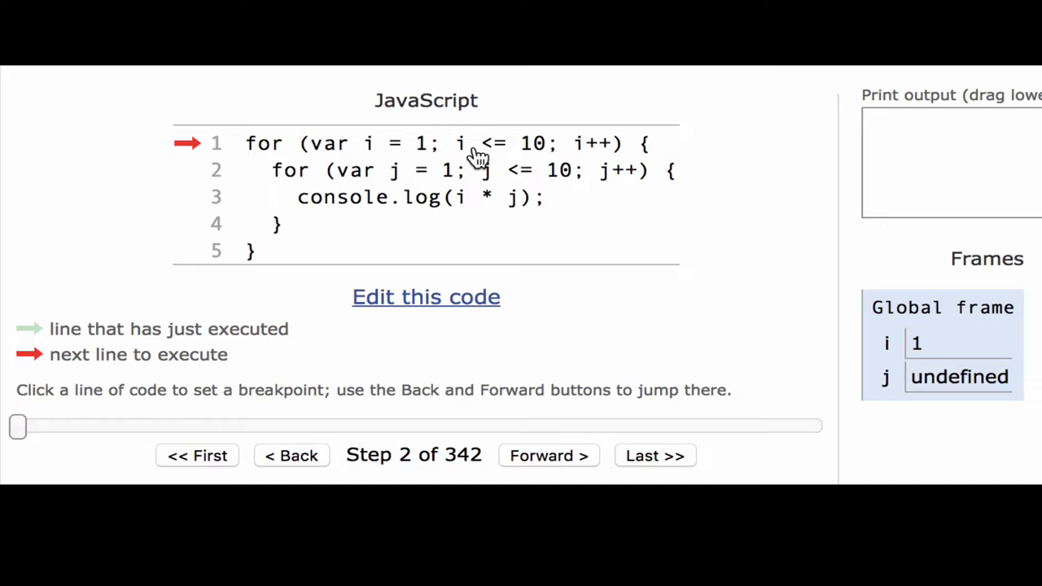
mouse_move(663, 163)
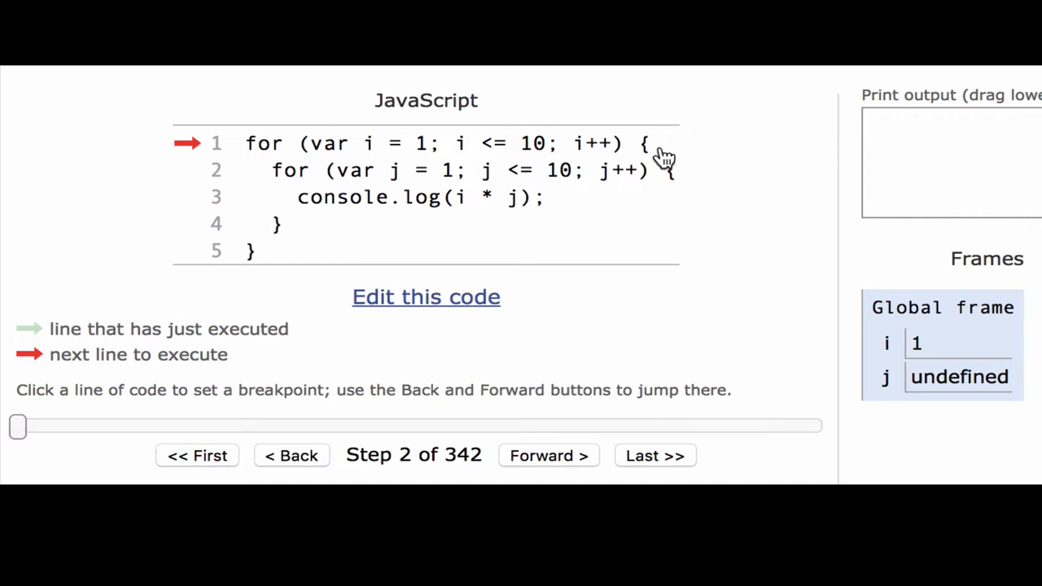
mouse_move(583, 380)
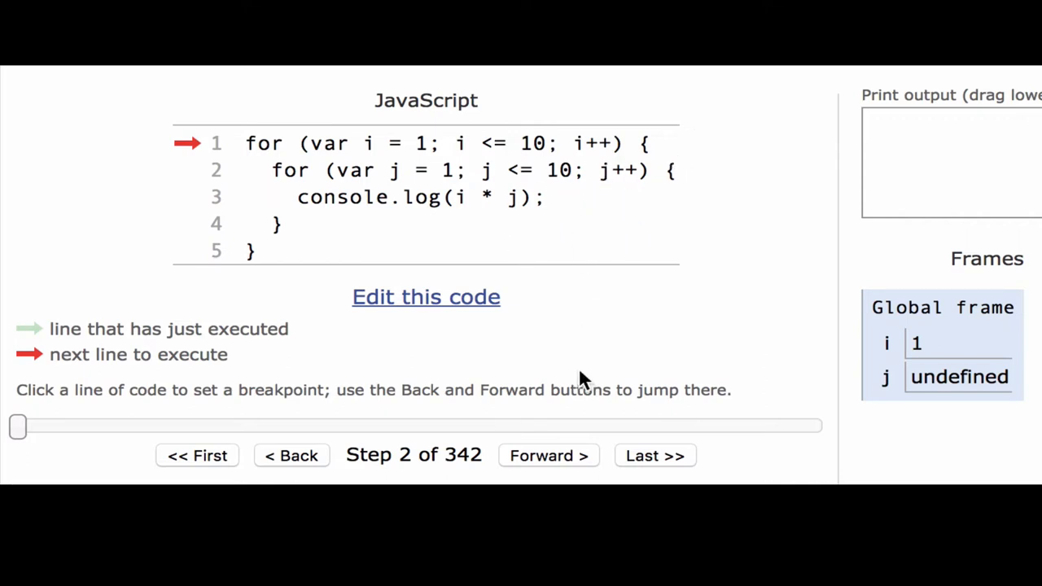
Step forward to step 5, where i and j are both 1 and console.log runs next.
left_click(548, 455)
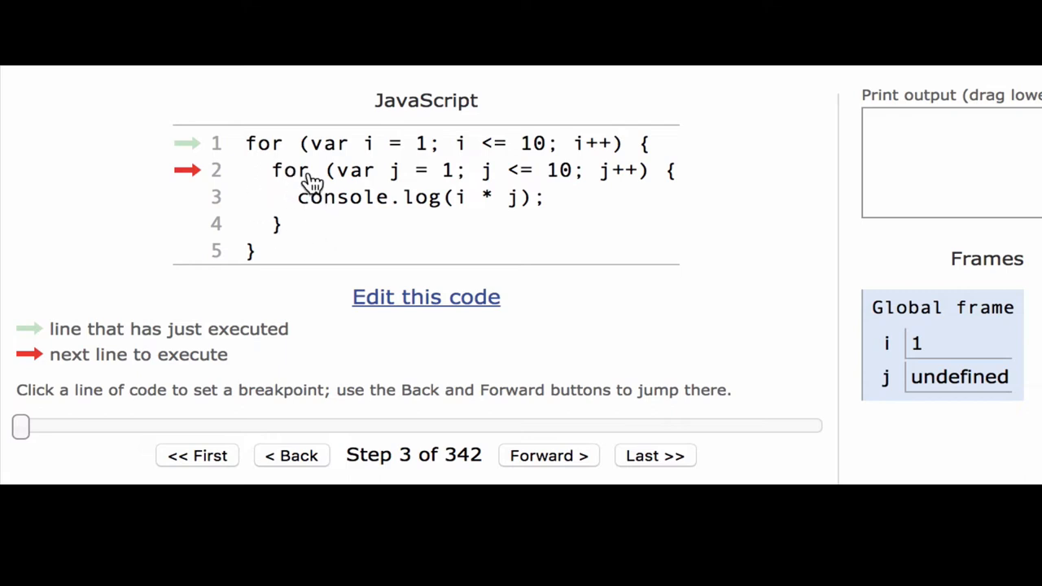
mouse_move(311, 185)
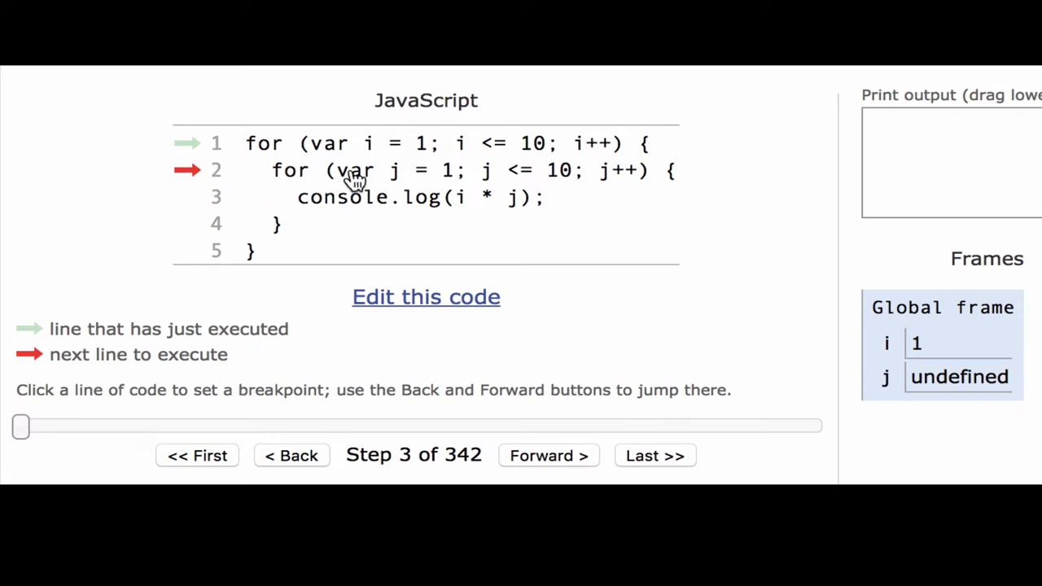
mouse_move(419, 195)
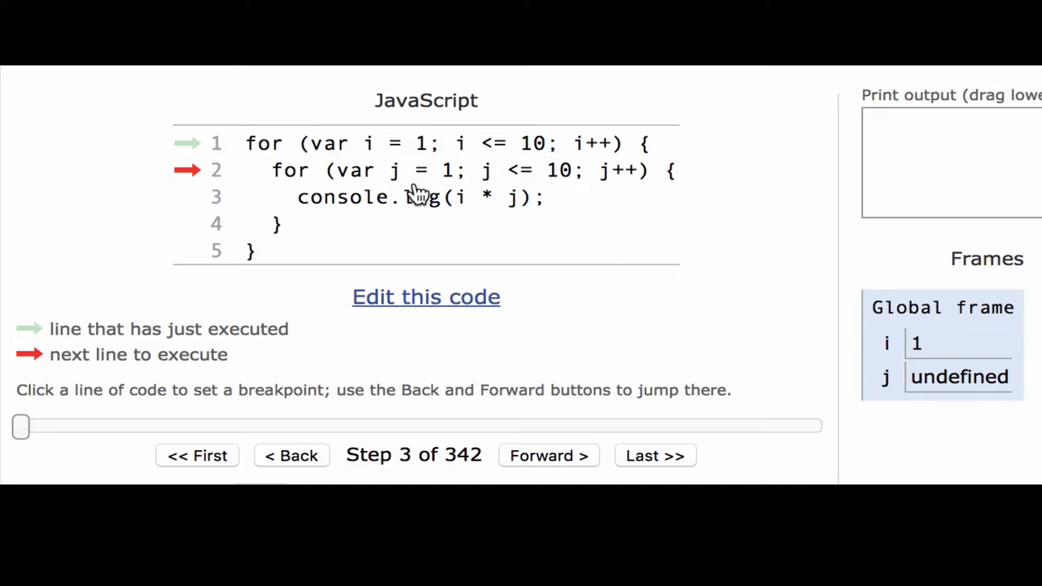
mouse_move(455, 228)
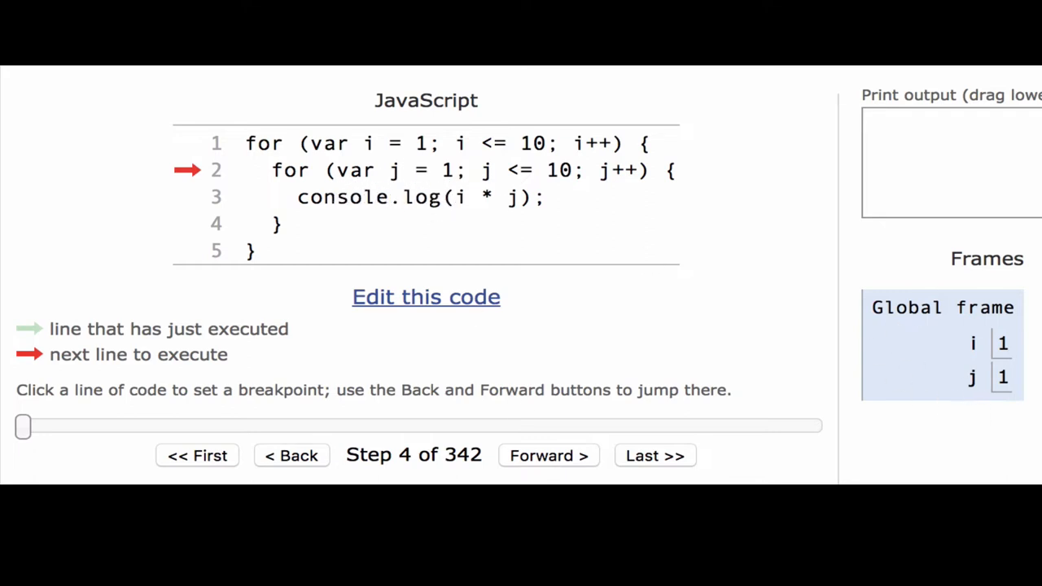
mouse_move(555, 177)
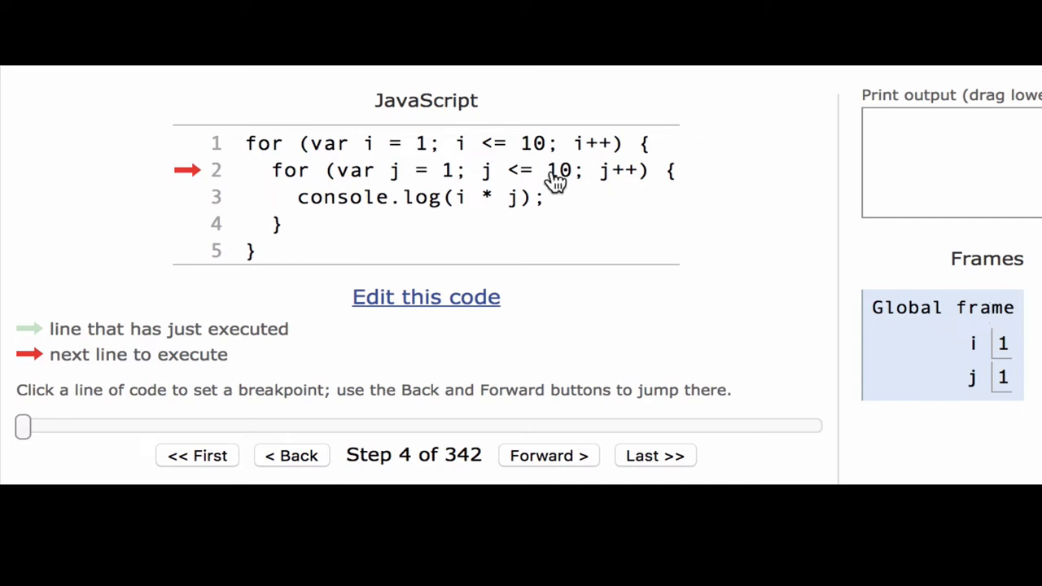
mouse_move(562, 195)
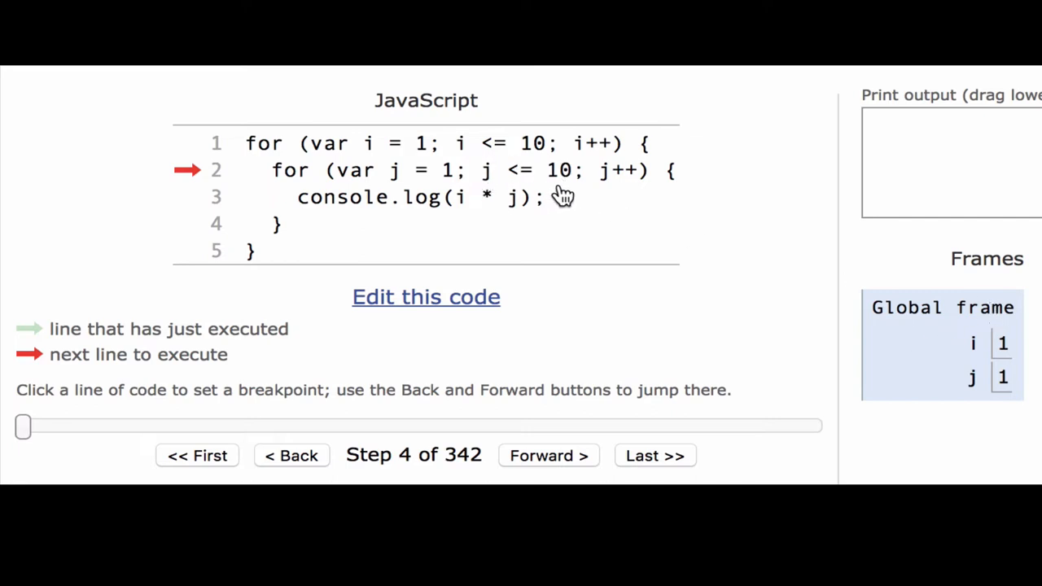
mouse_move(670, 200)
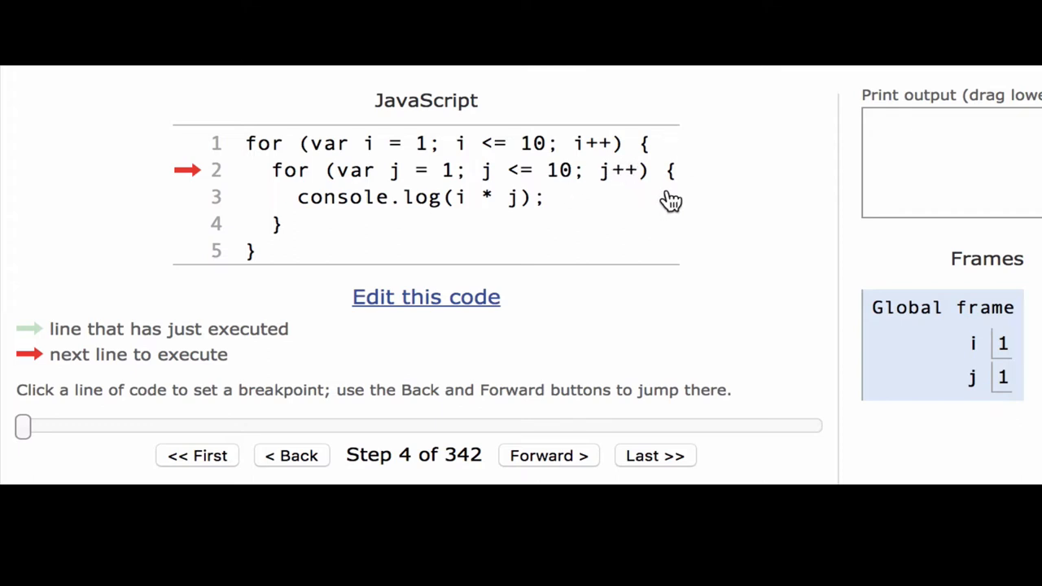
mouse_move(633, 227)
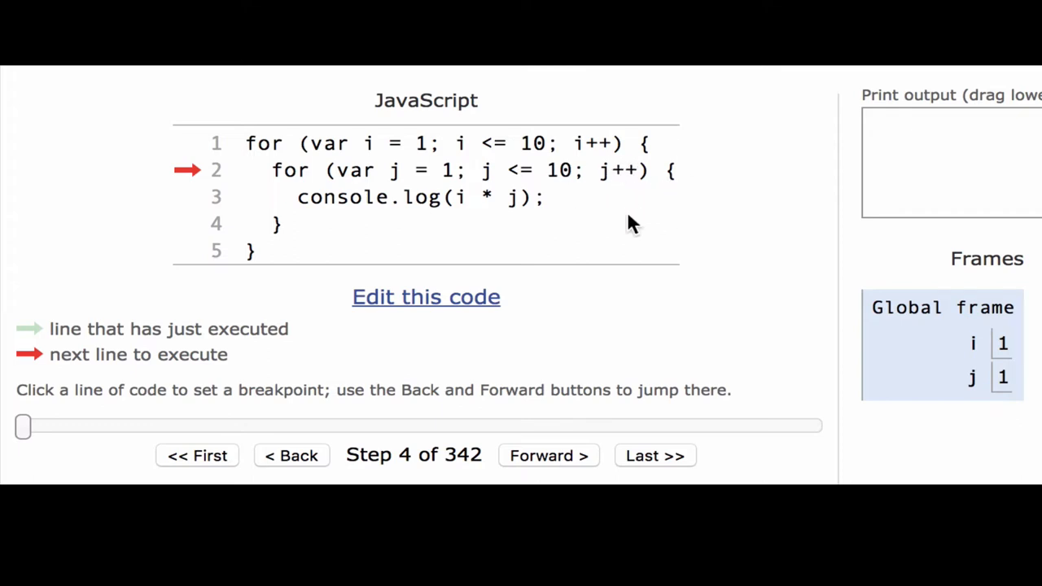
left_click(548, 455)
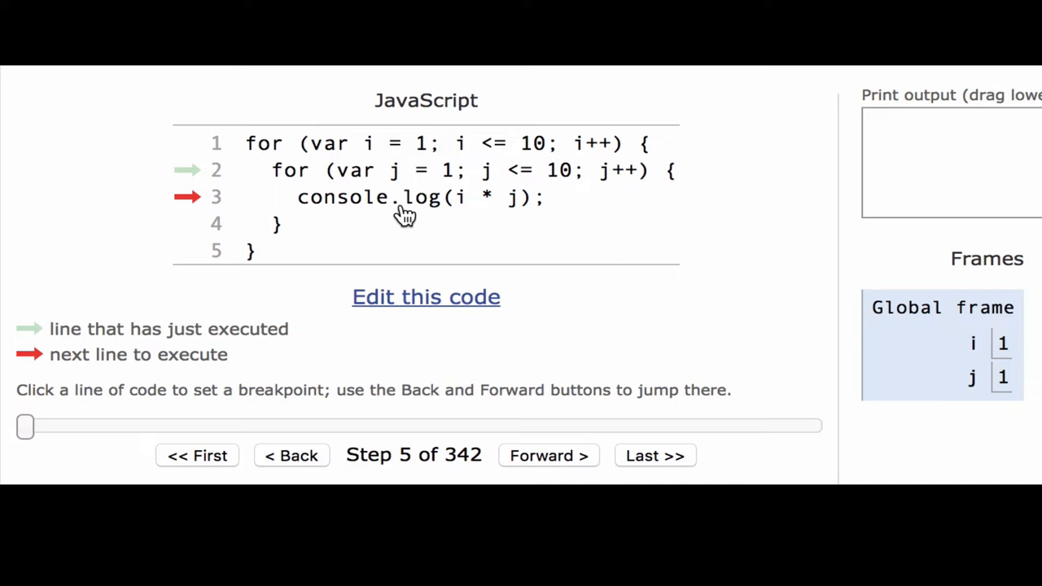
mouse_move(450, 206)
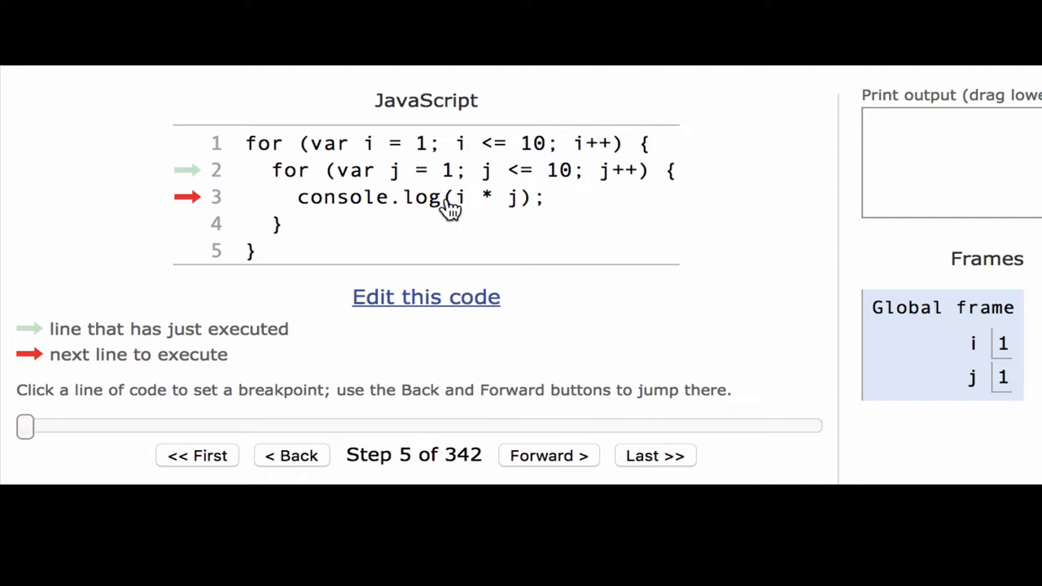
mouse_move(529, 207)
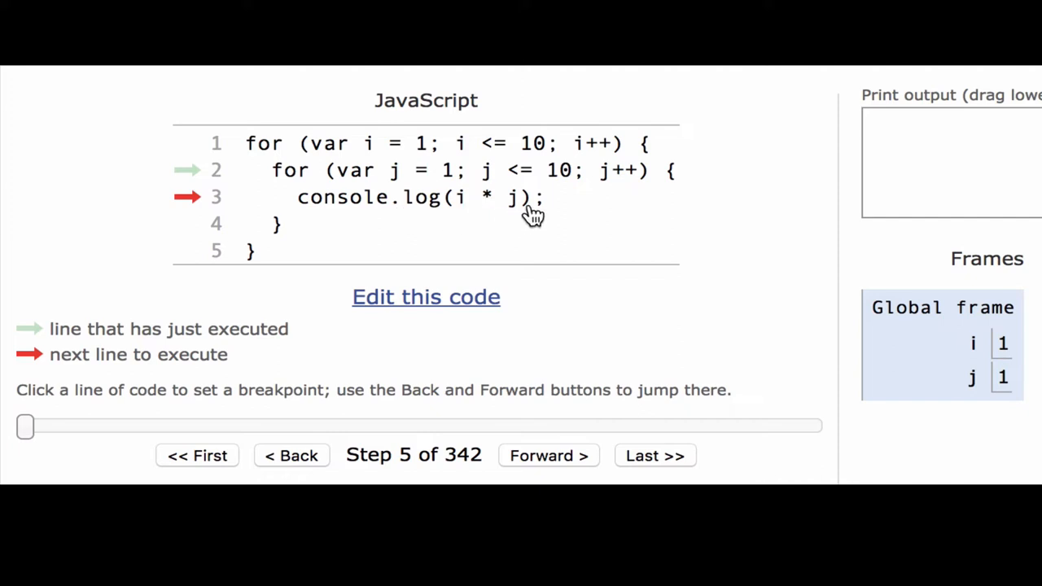
mouse_move(1005, 377)
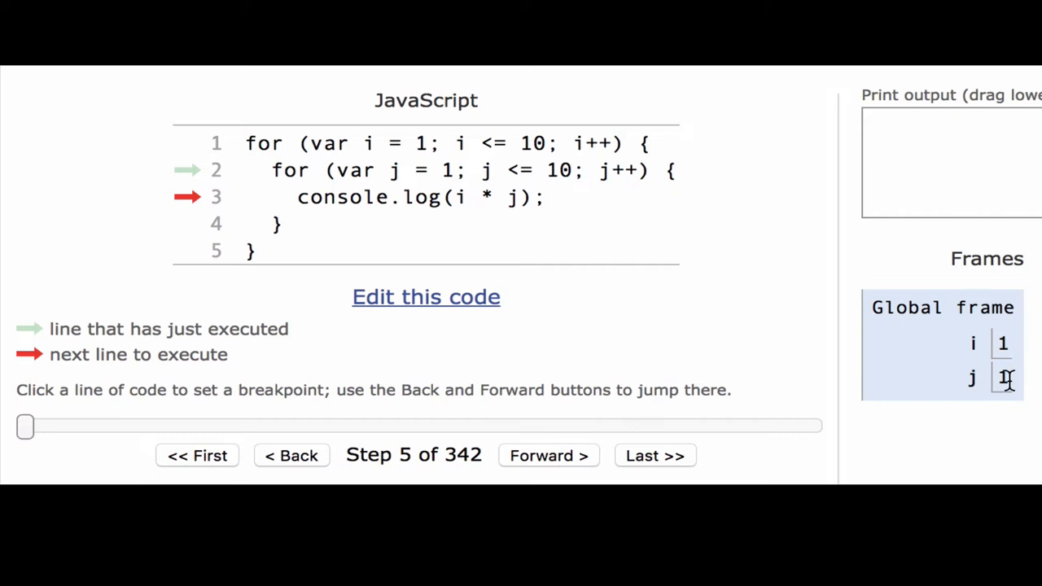
Step through the inner loop with i at 1, printing 1, 2 and 3.
left_click(548, 455)
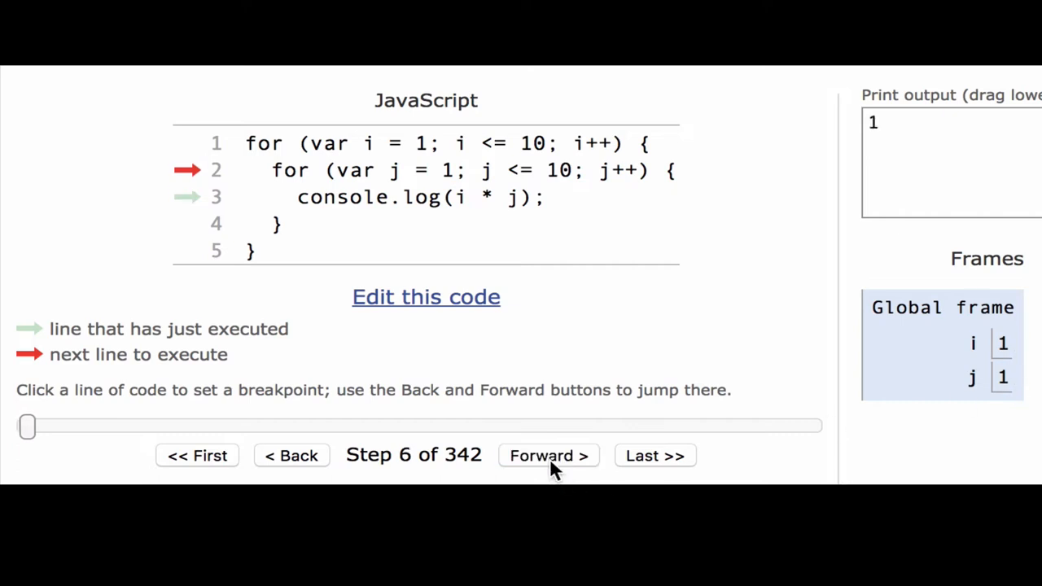
mouse_move(440, 227)
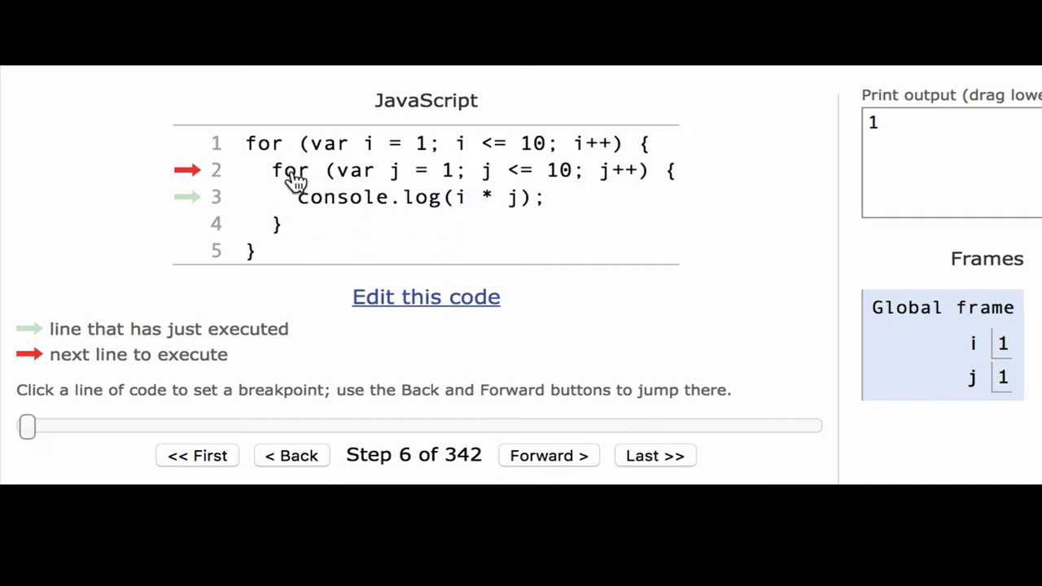
mouse_move(533, 193)
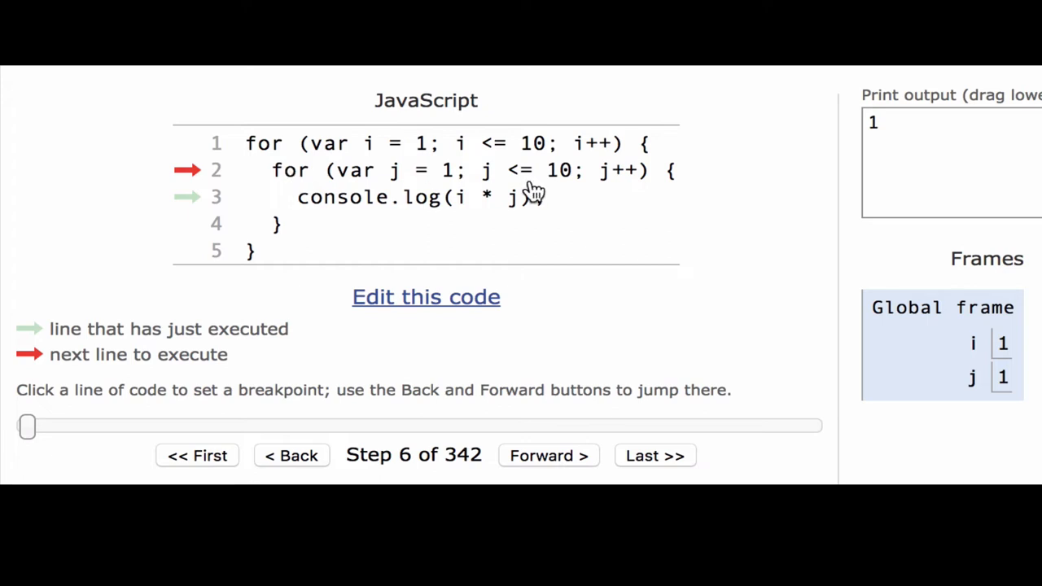
mouse_move(598, 175)
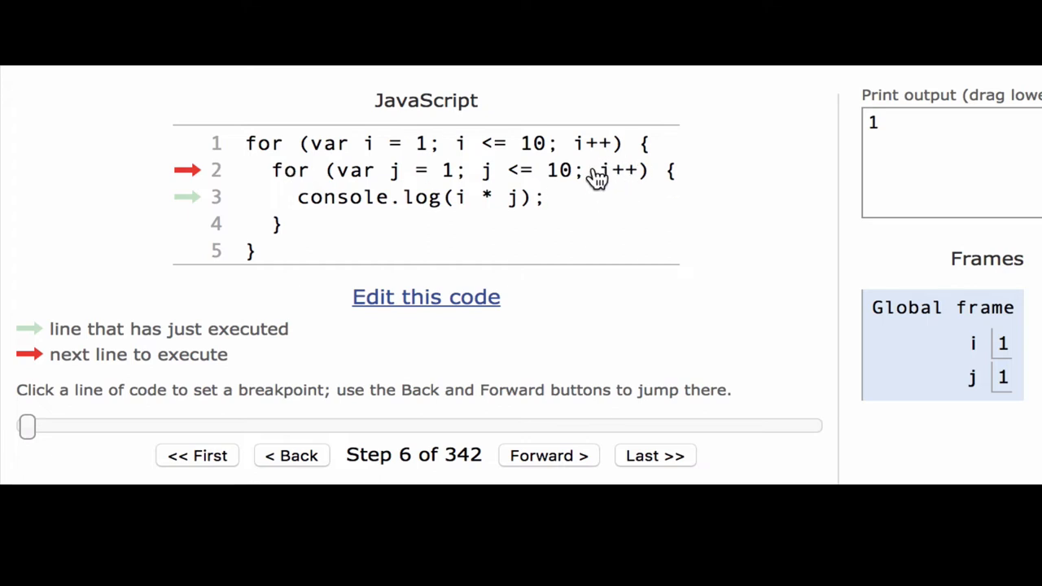
mouse_move(643, 198)
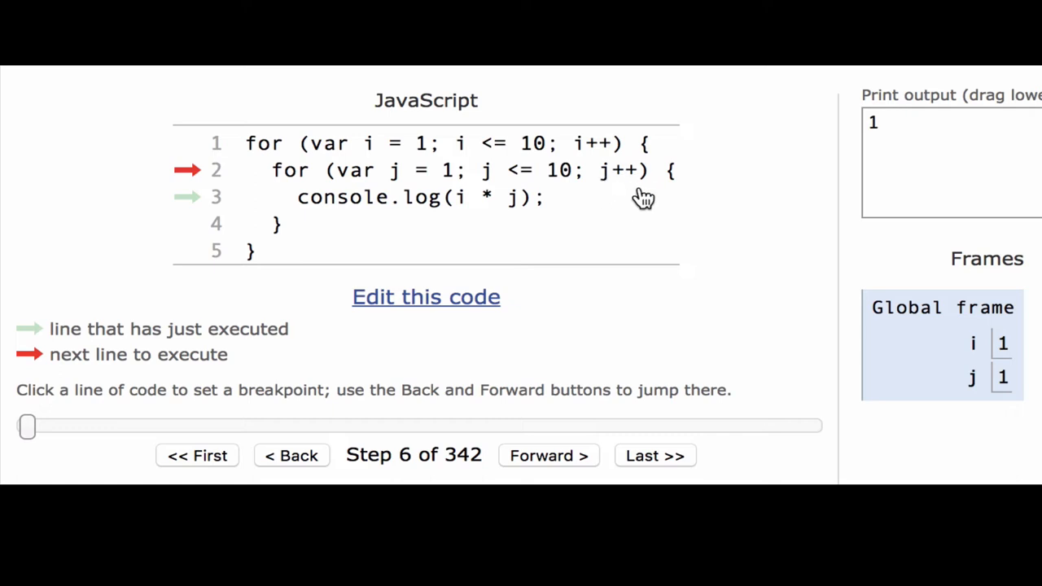
mouse_move(612, 191)
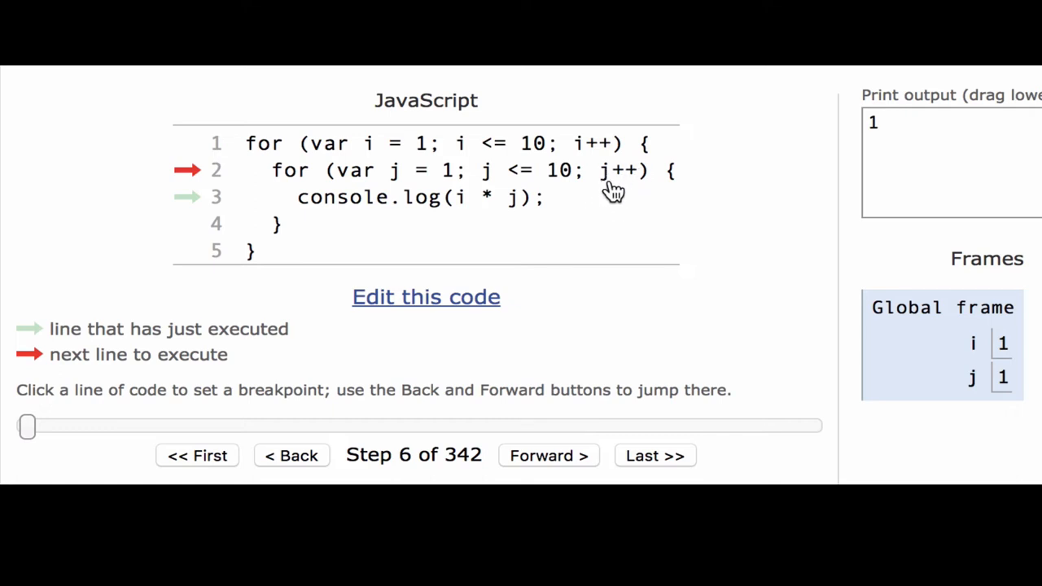
mouse_move(639, 167)
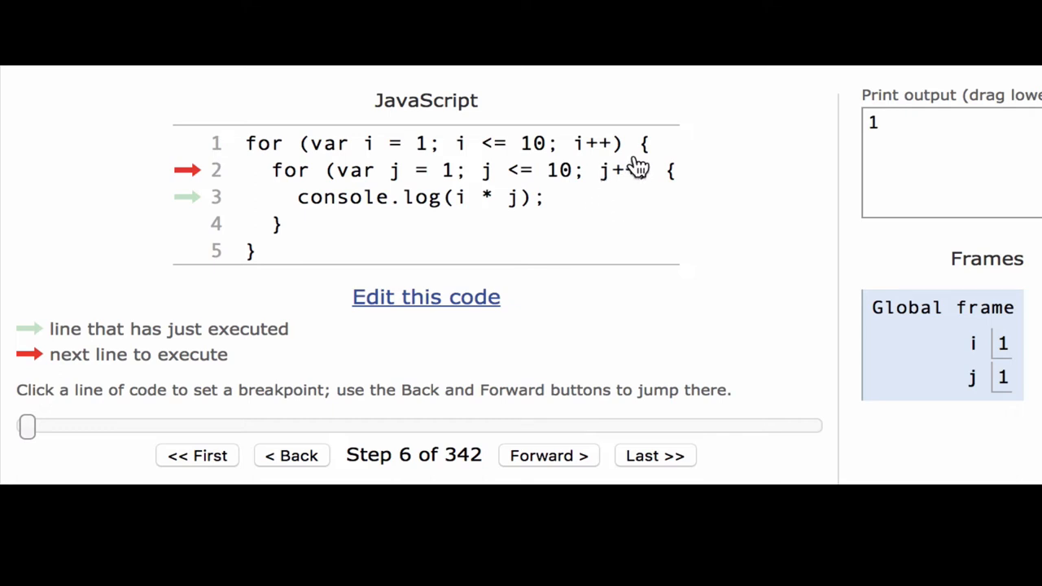
left_click(548, 455)
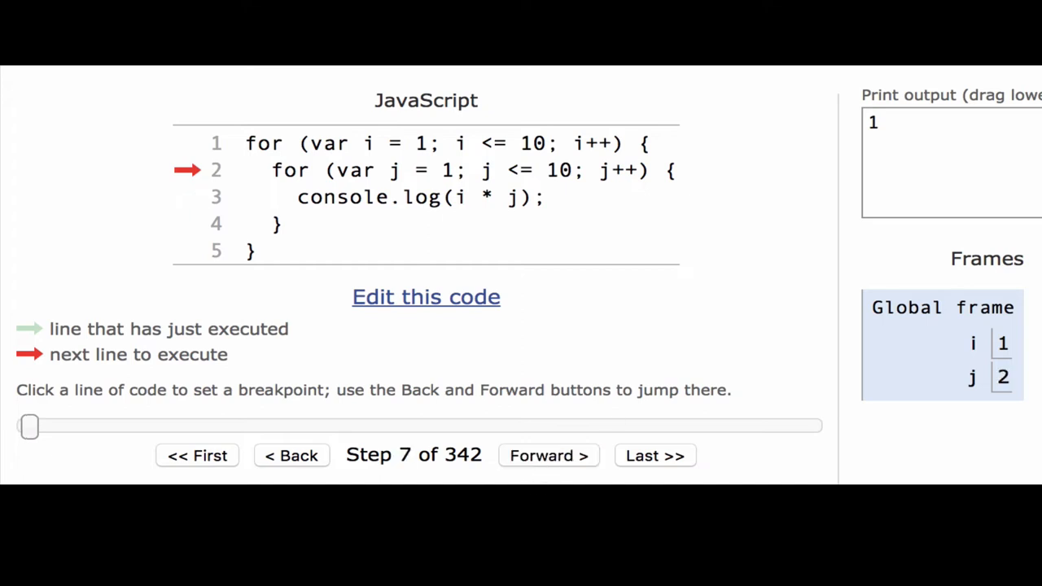
mouse_move(940, 391)
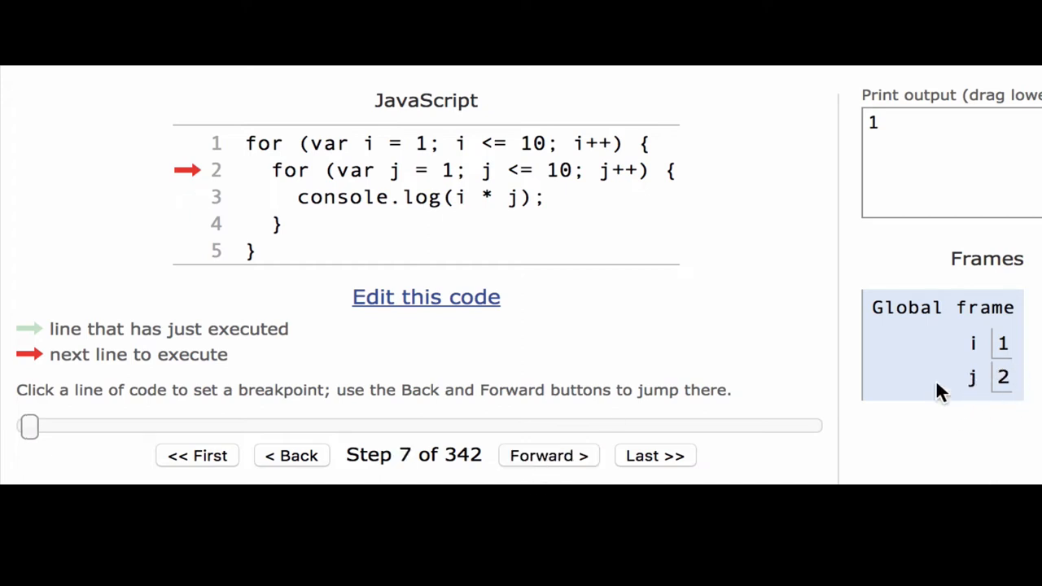
mouse_move(503, 186)
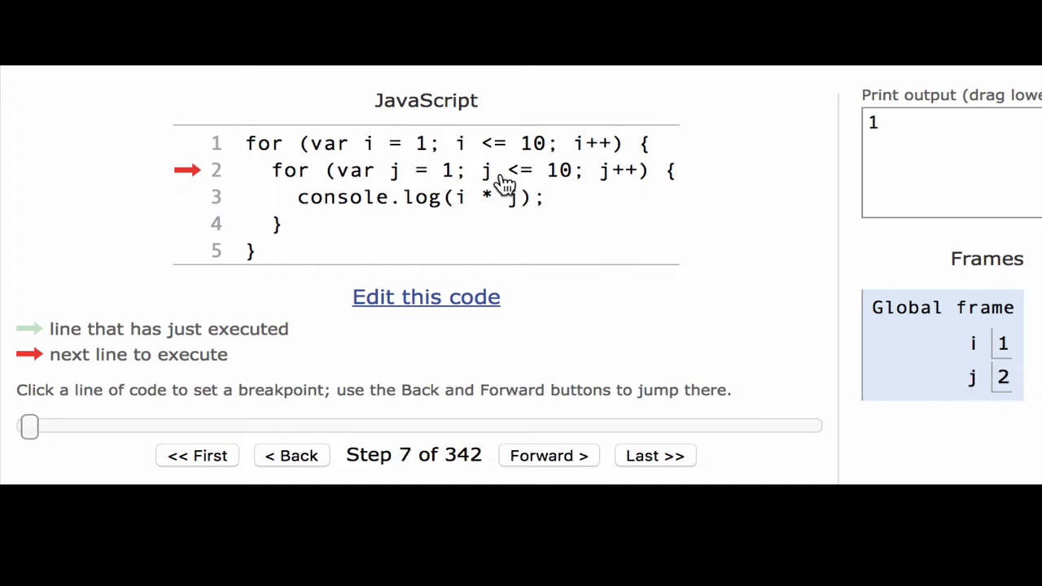
mouse_move(483, 187)
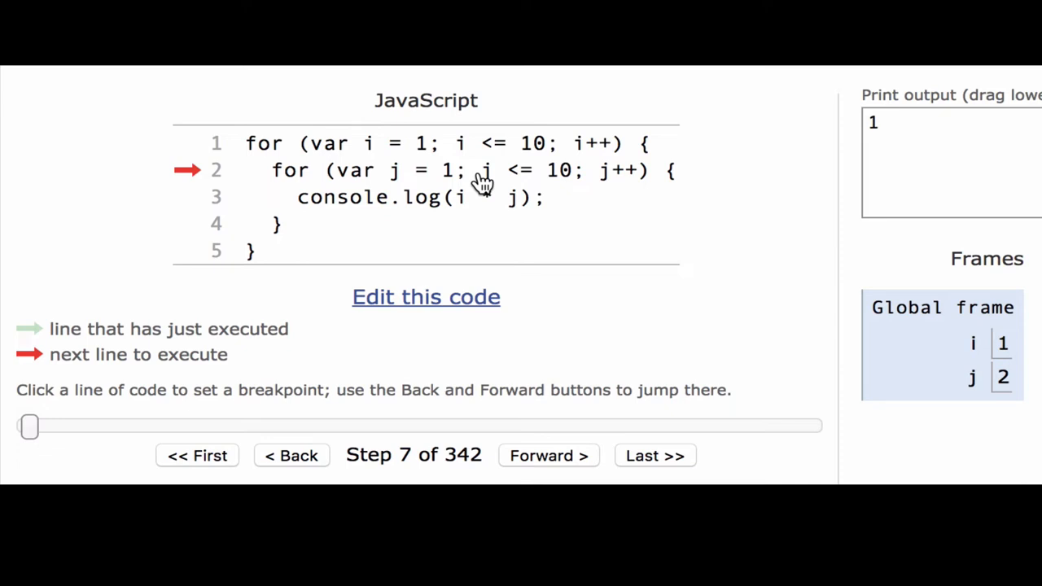
mouse_move(670, 178)
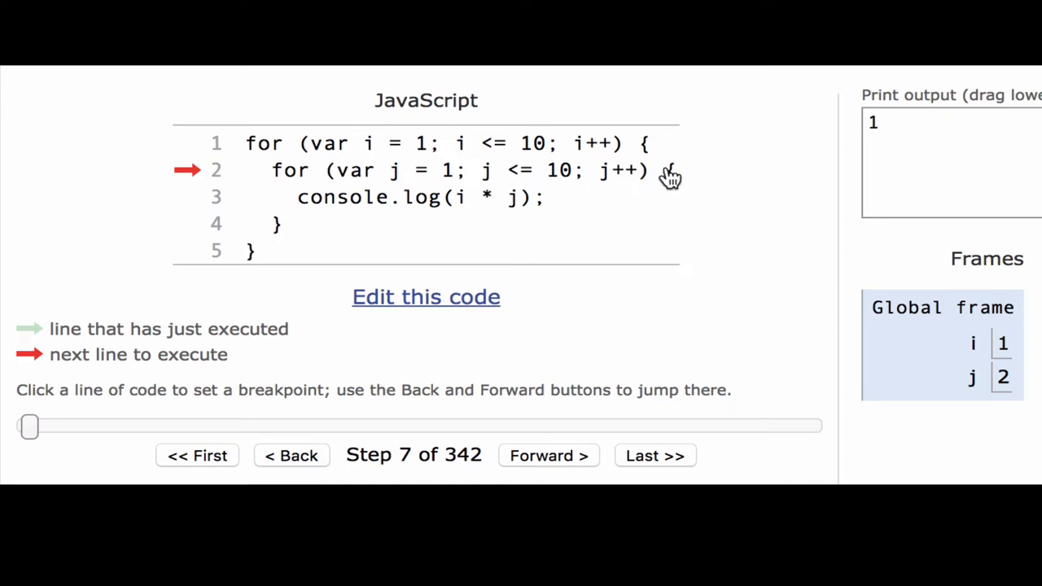
mouse_move(545, 222)
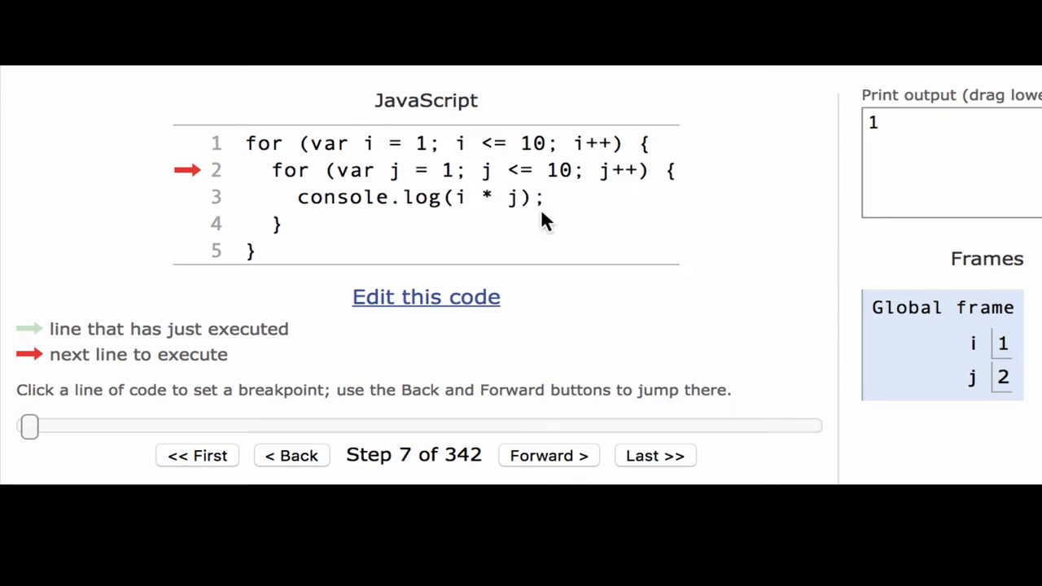
left_click(547, 455)
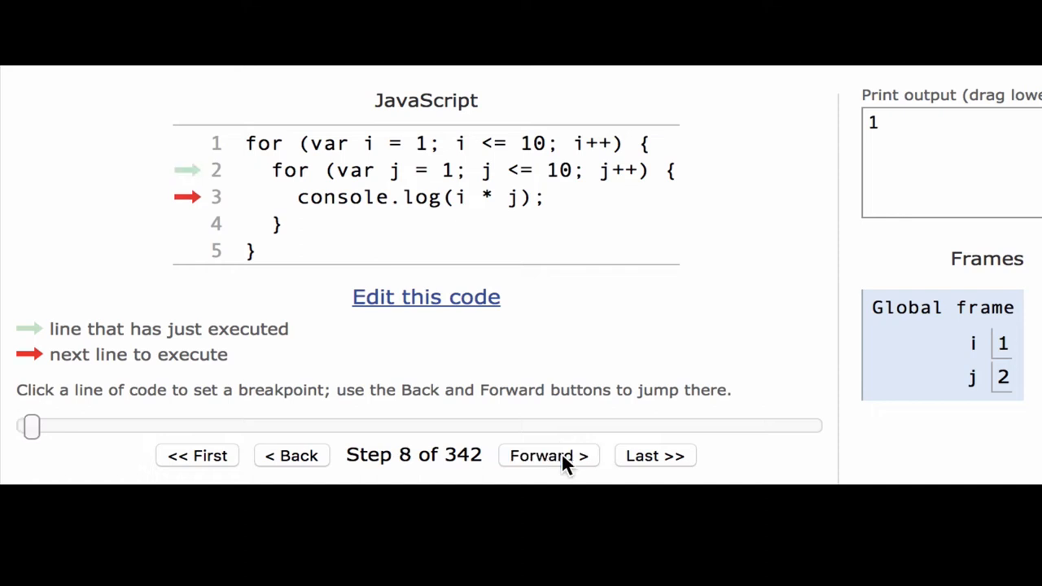
mouse_move(1024, 384)
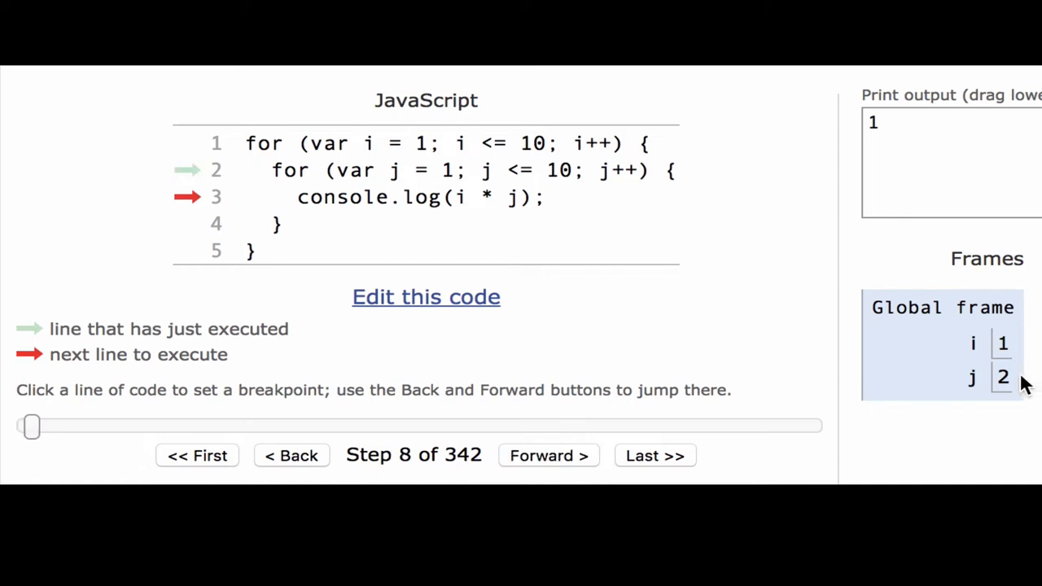
mouse_move(999, 351)
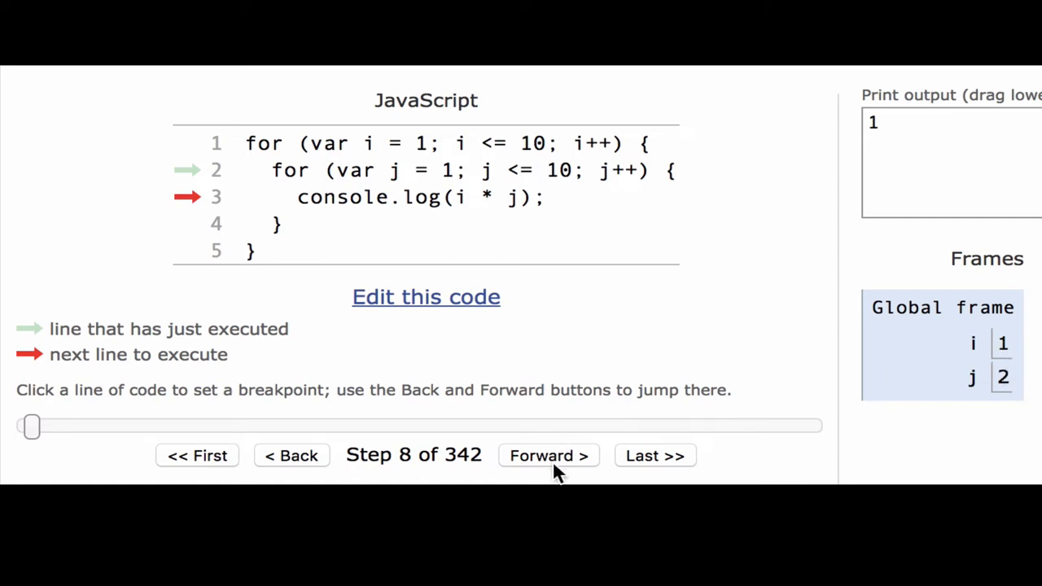
left_click(547, 454)
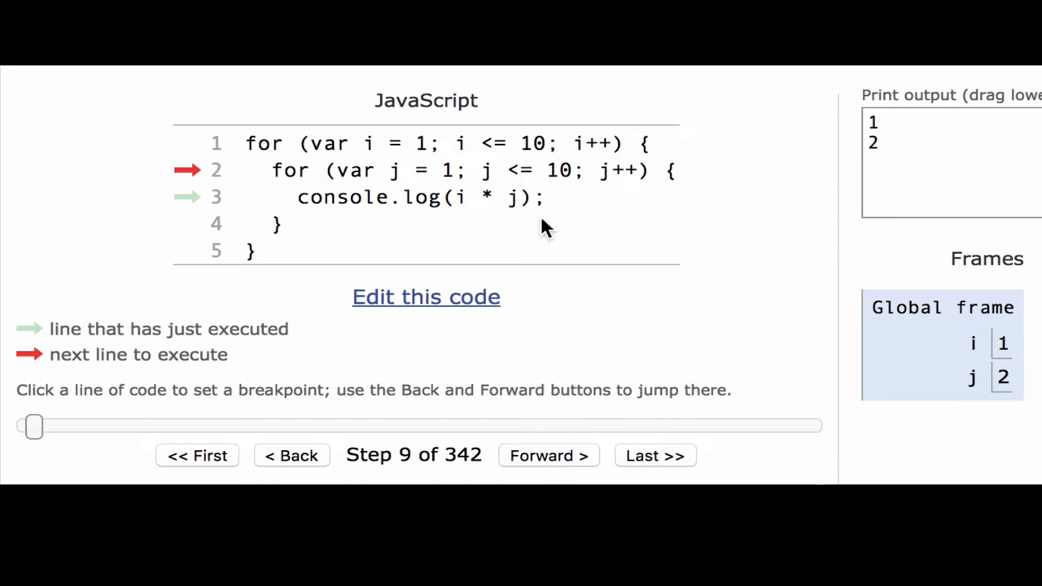
mouse_move(498, 162)
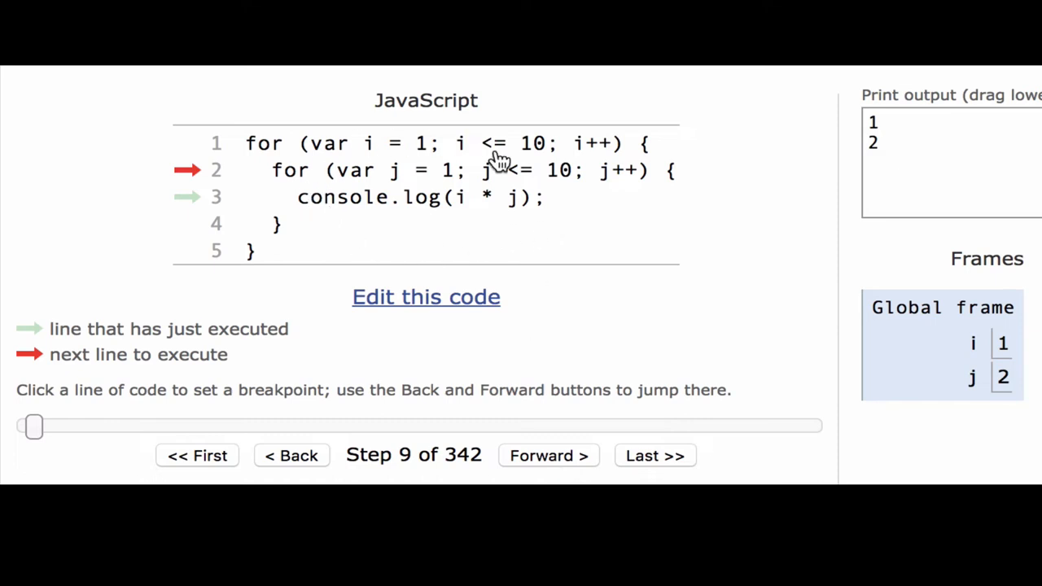
mouse_move(486, 195)
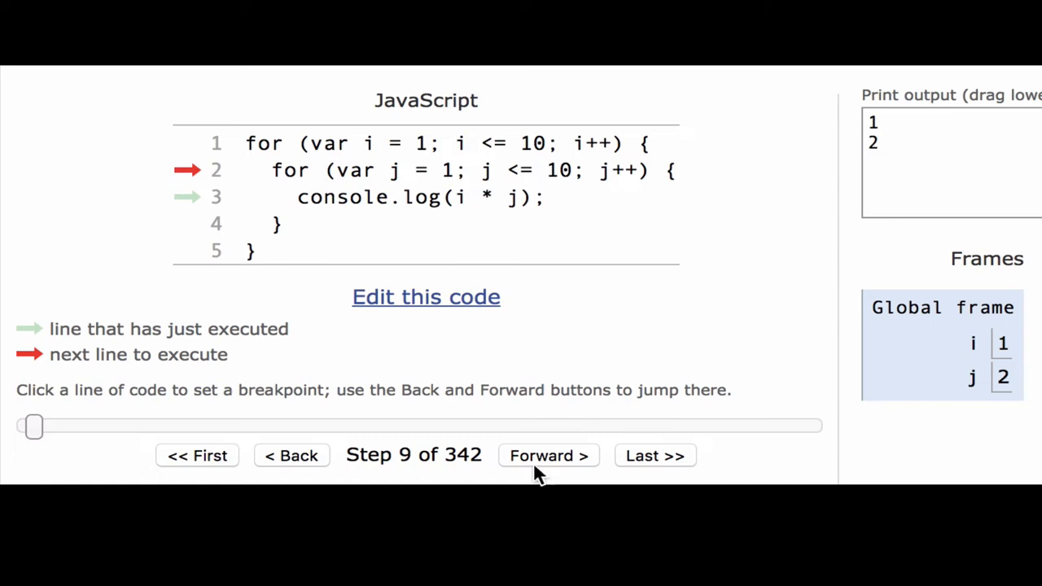
left_click(548, 455)
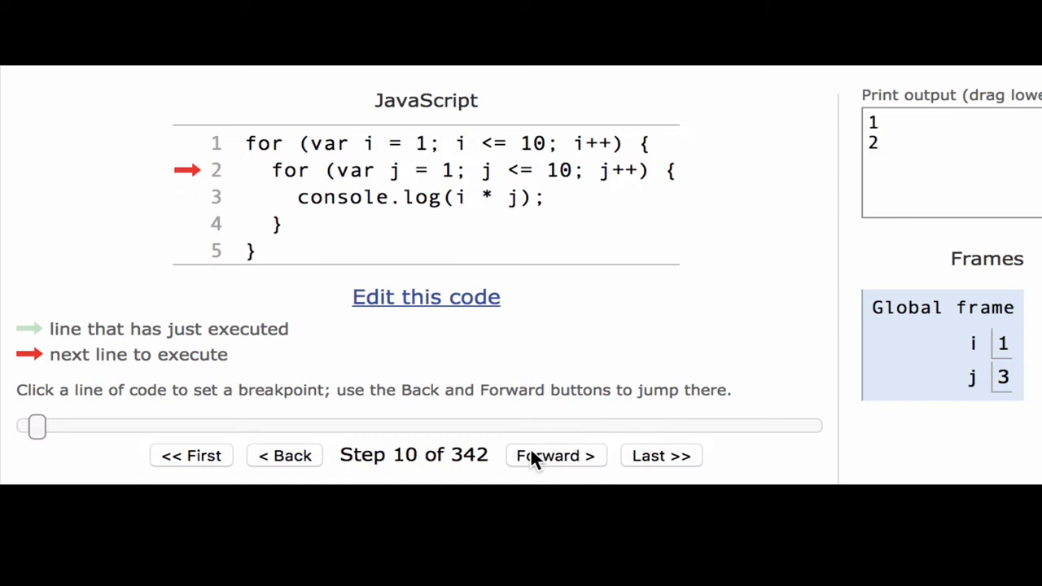
left_click(555, 454)
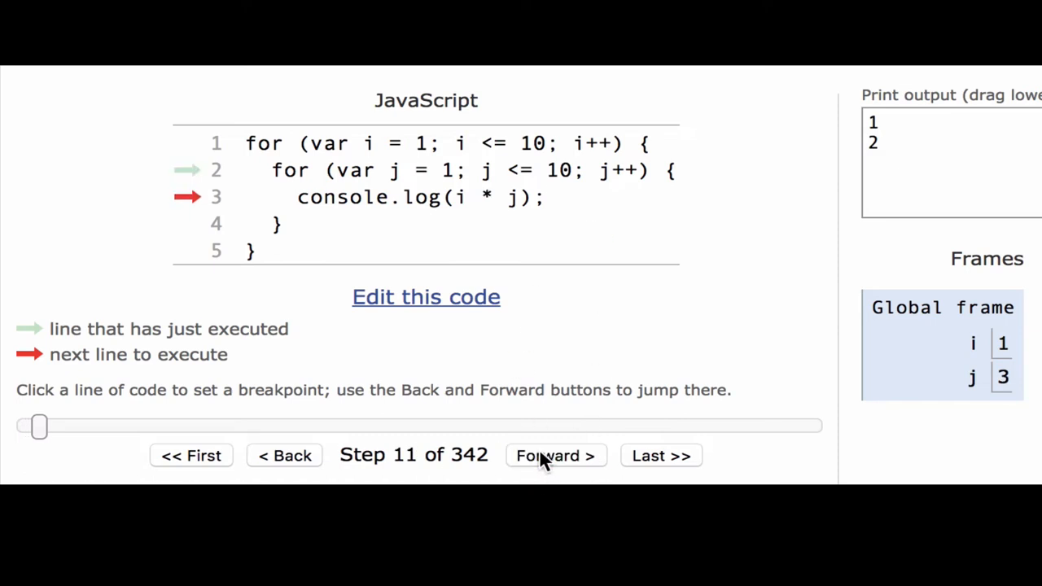
left_click(555, 455)
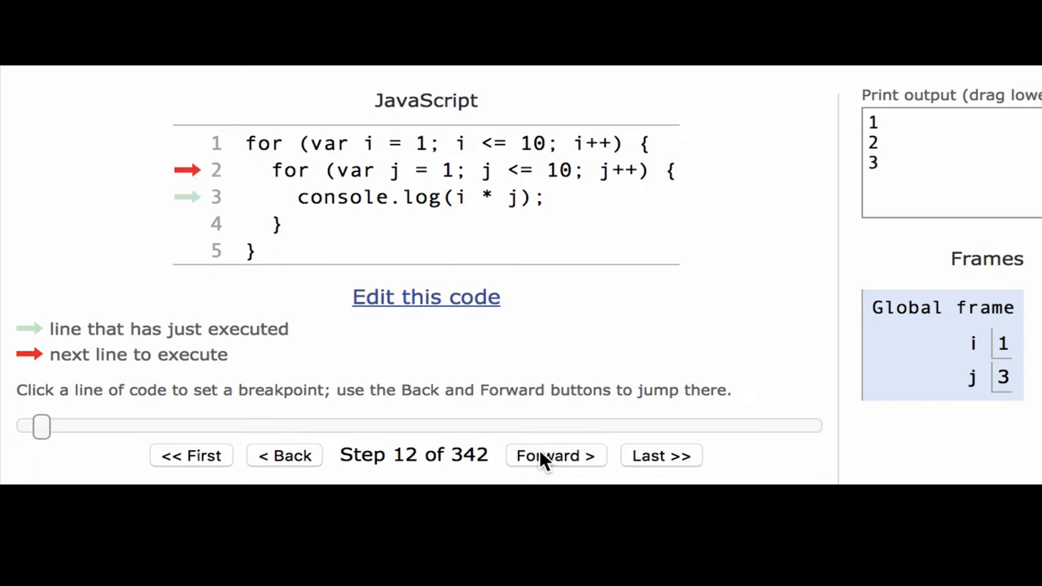
mouse_move(870, 337)
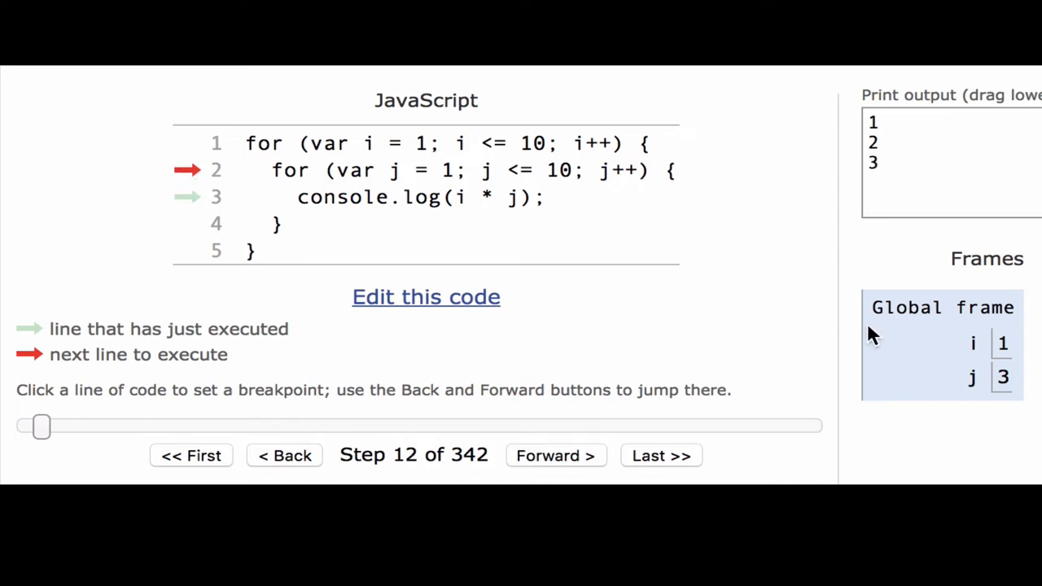
Keep stepping to print 4 through 9 until j reaches 10 at step 32.
left_click(556, 455)
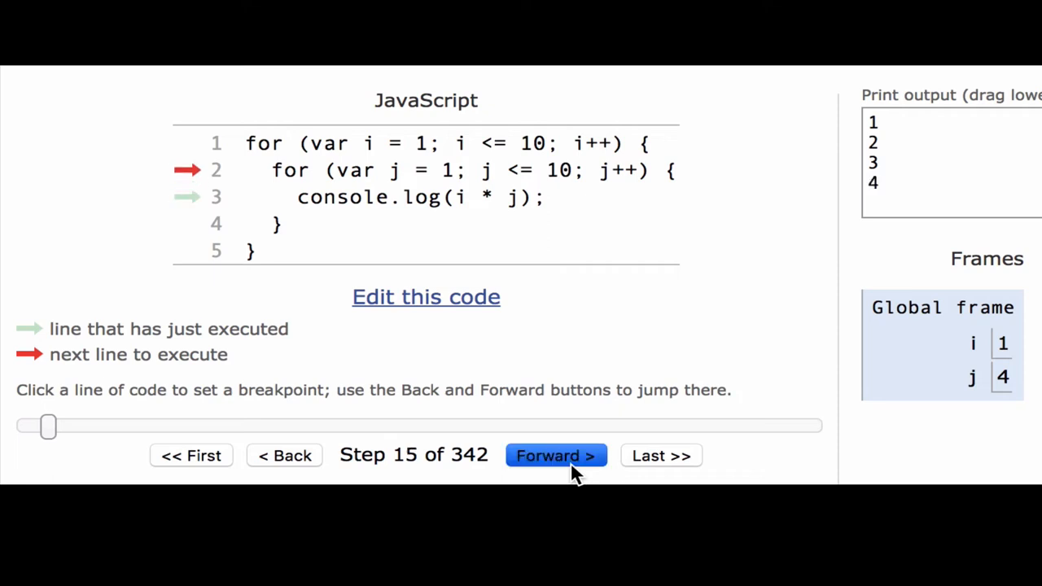
left_click(556, 455)
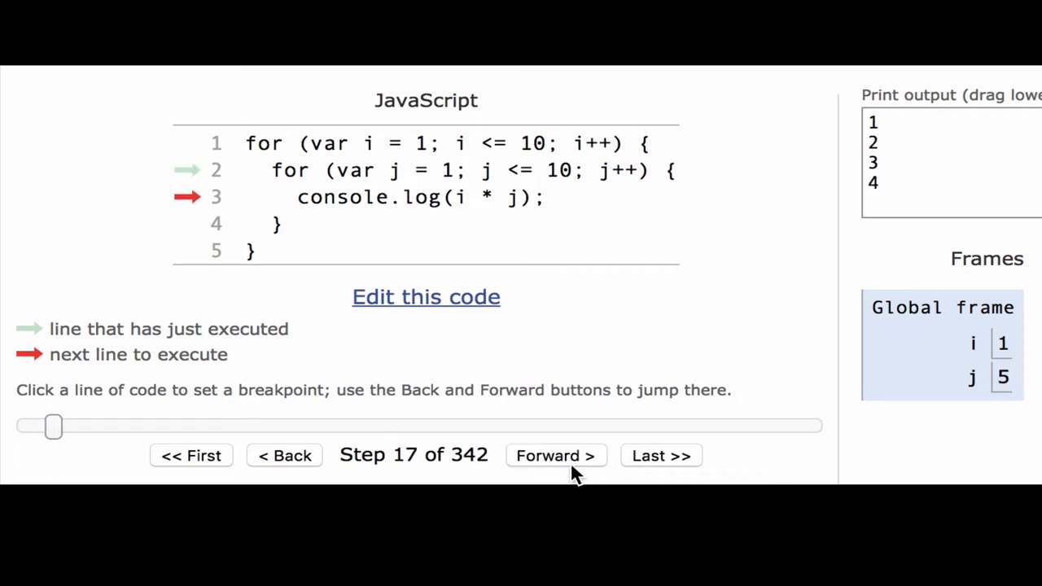
left_click(555, 455)
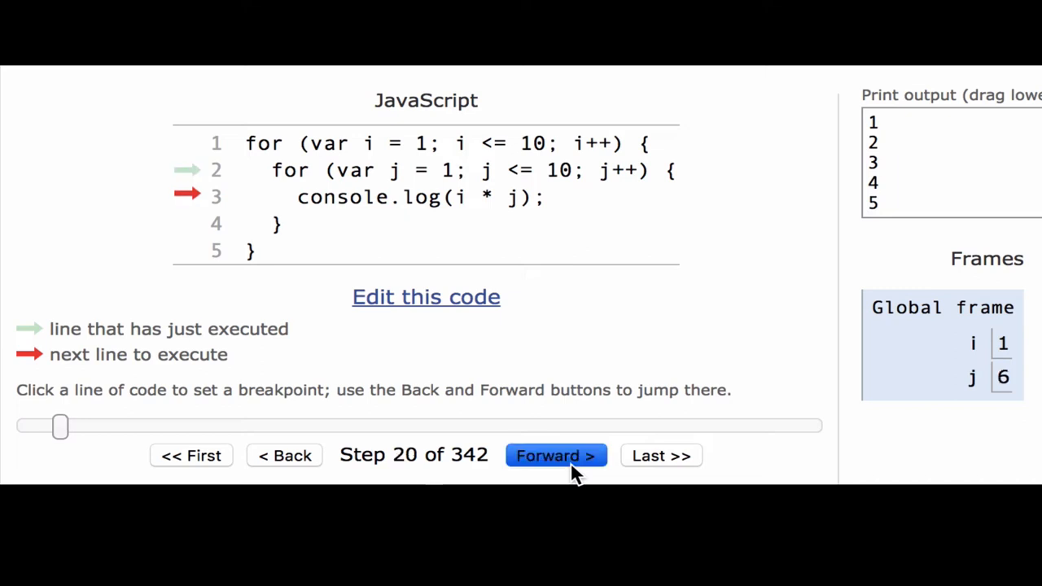
left_click(556, 454)
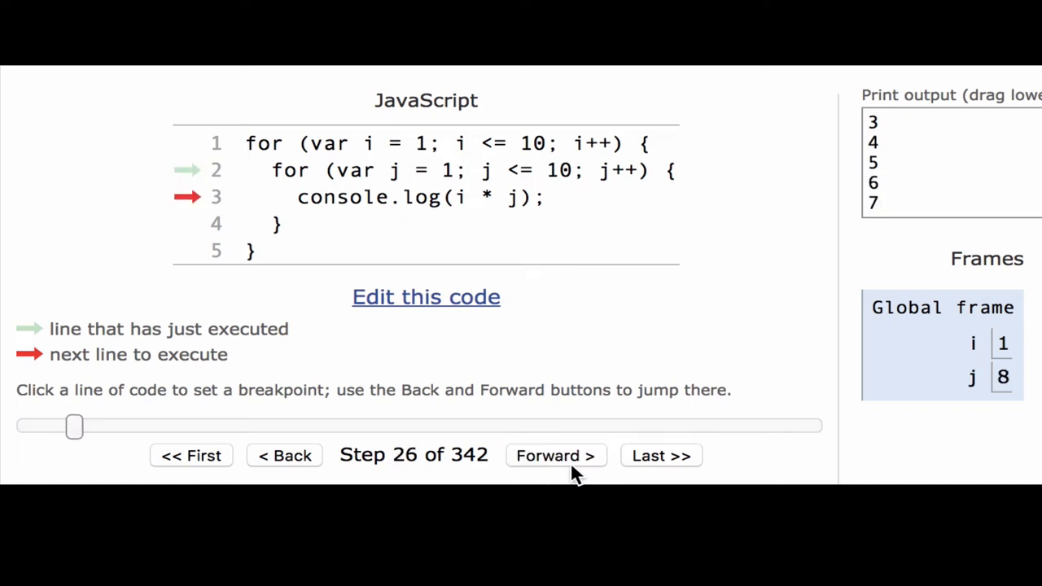
left_click(555, 454)
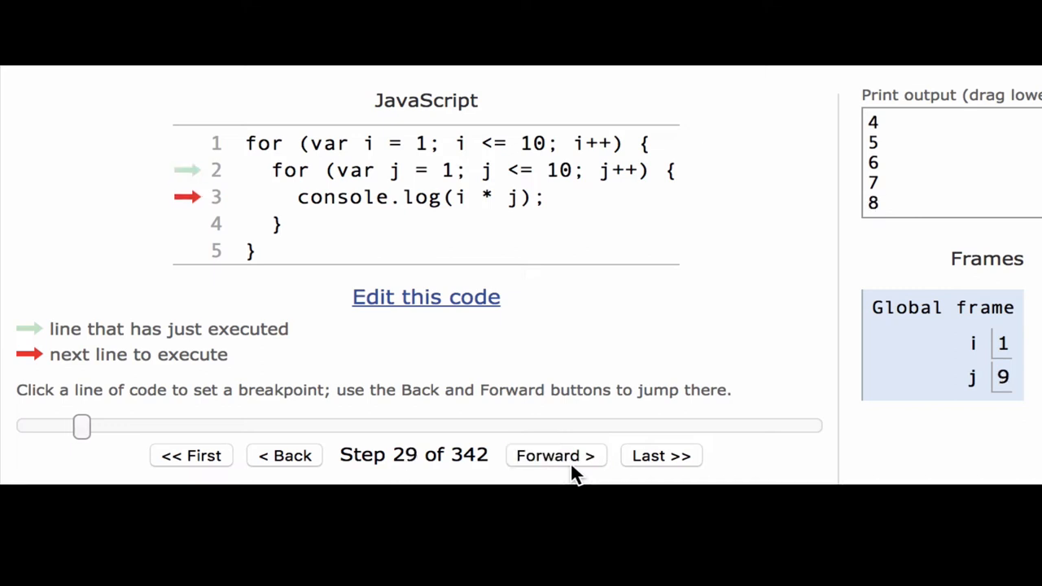
left_click(555, 455)
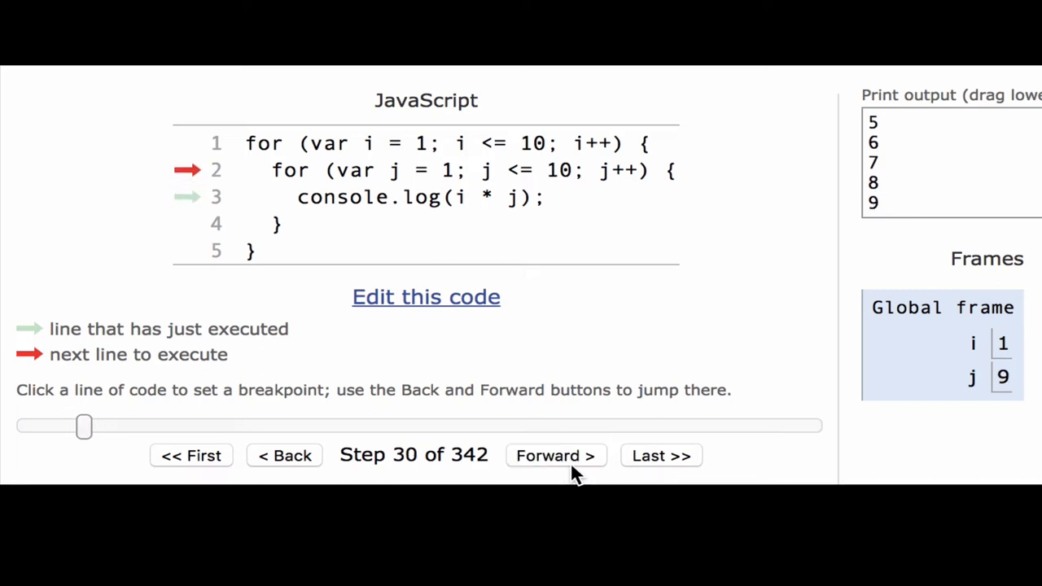
left_click(555, 455)
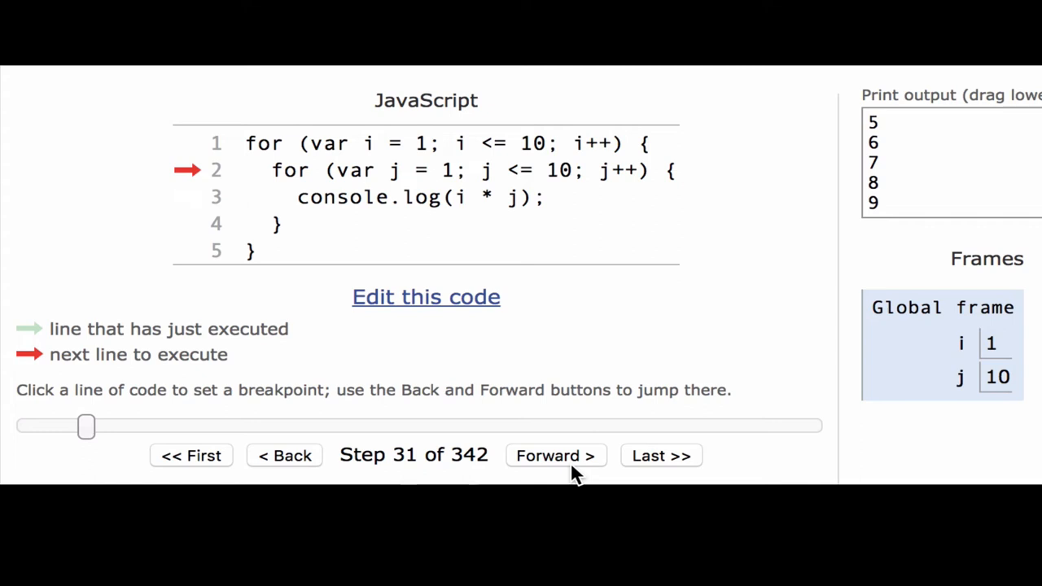
mouse_move(570, 455)
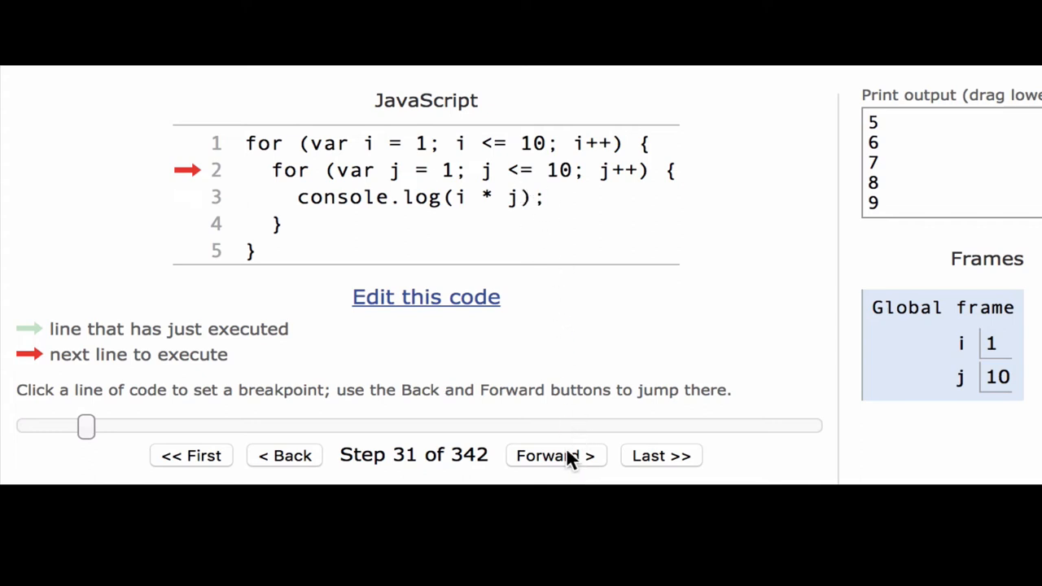
left_click(555, 455)
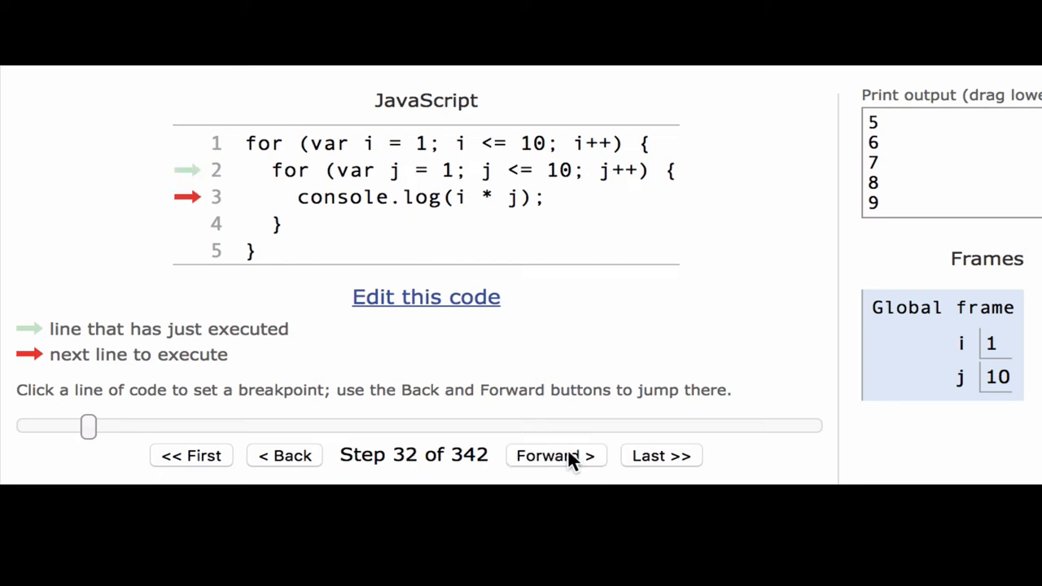
Print 10, increment j to 11 and return to the outer loop header at step 35.
left_click(556, 455)
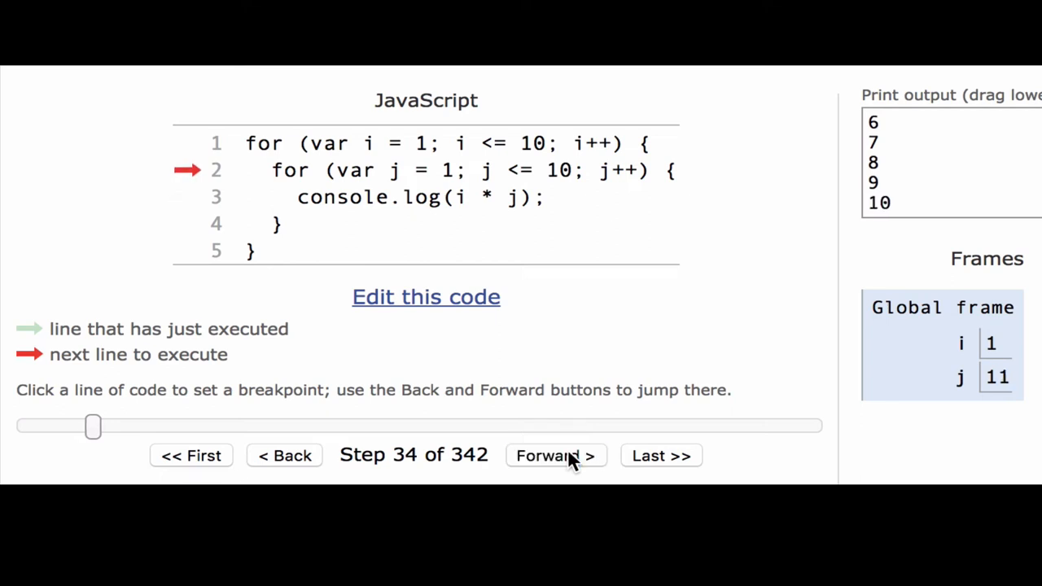
mouse_move(533, 213)
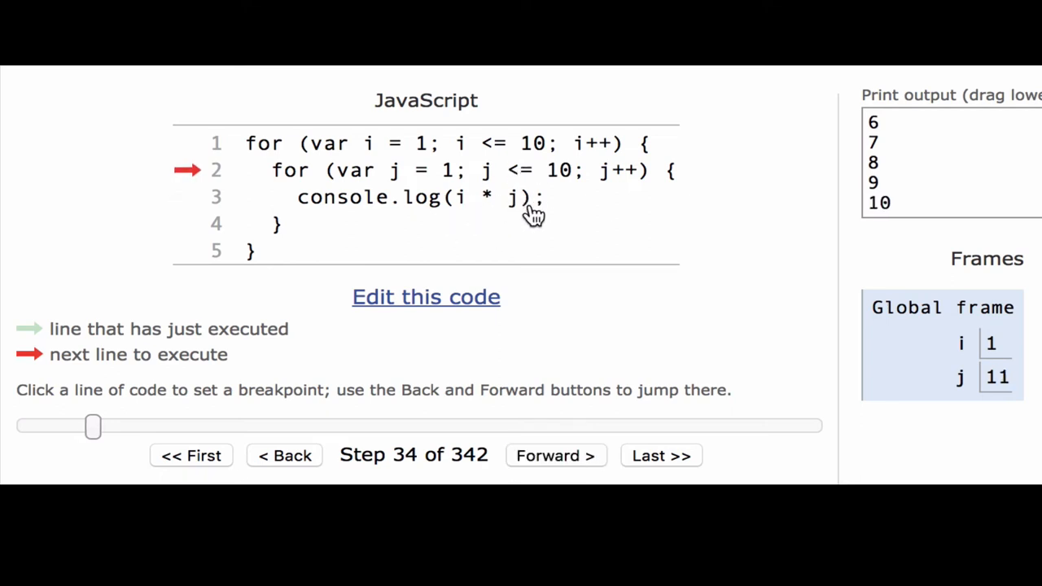
mouse_move(487, 179)
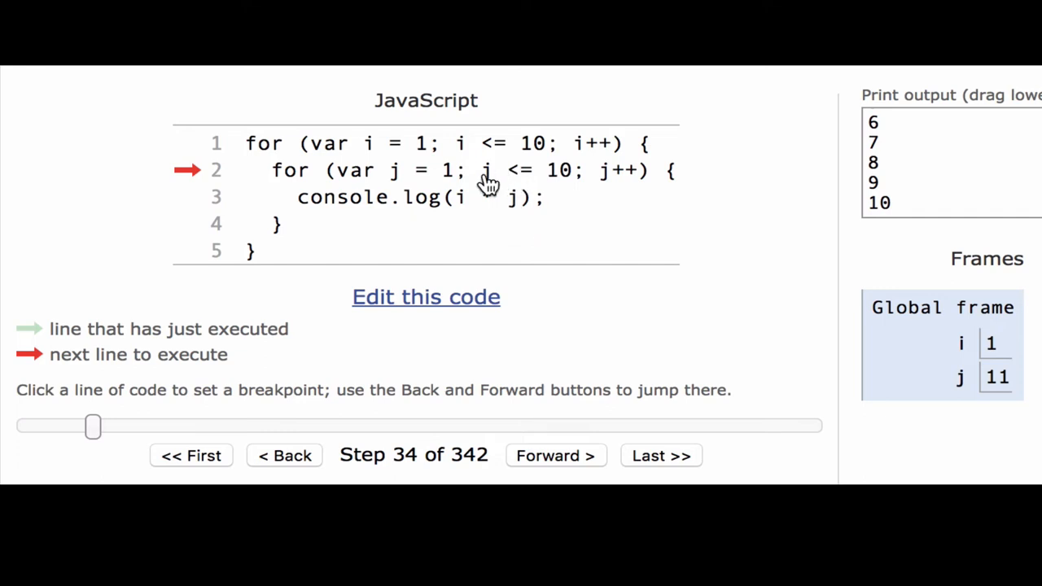
mouse_move(565, 179)
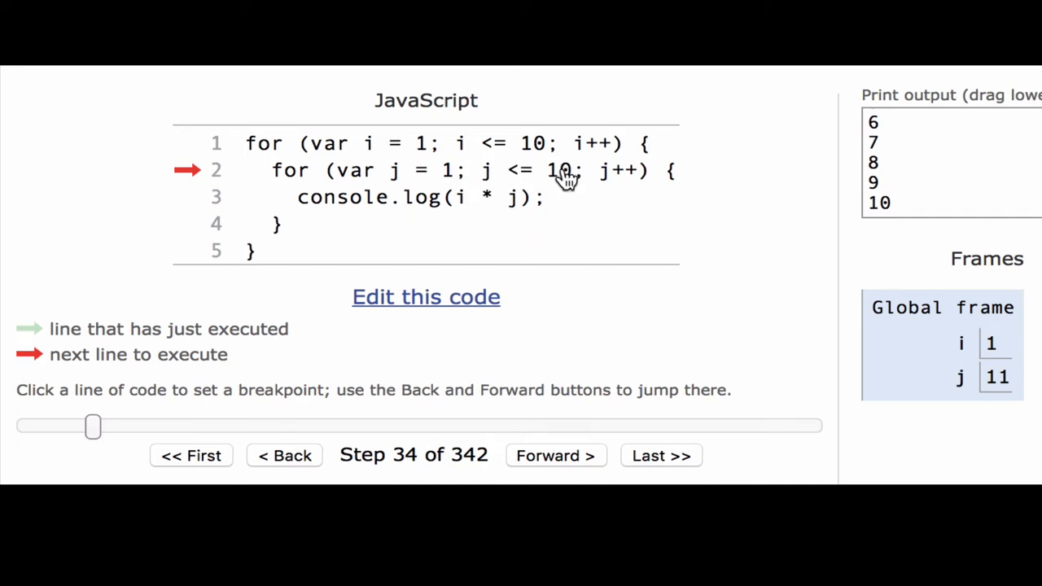
mouse_move(549, 188)
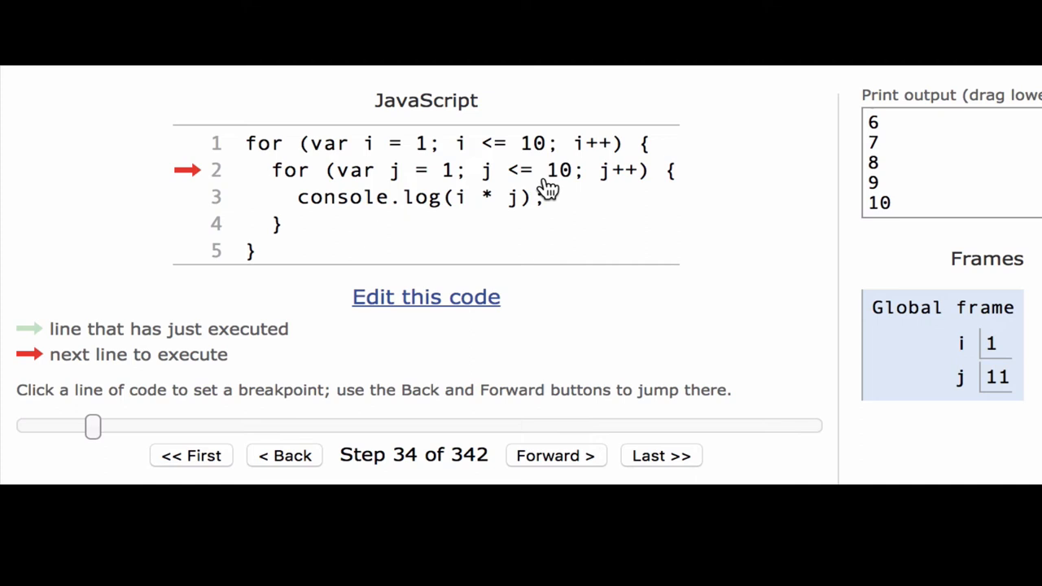
mouse_move(456, 257)
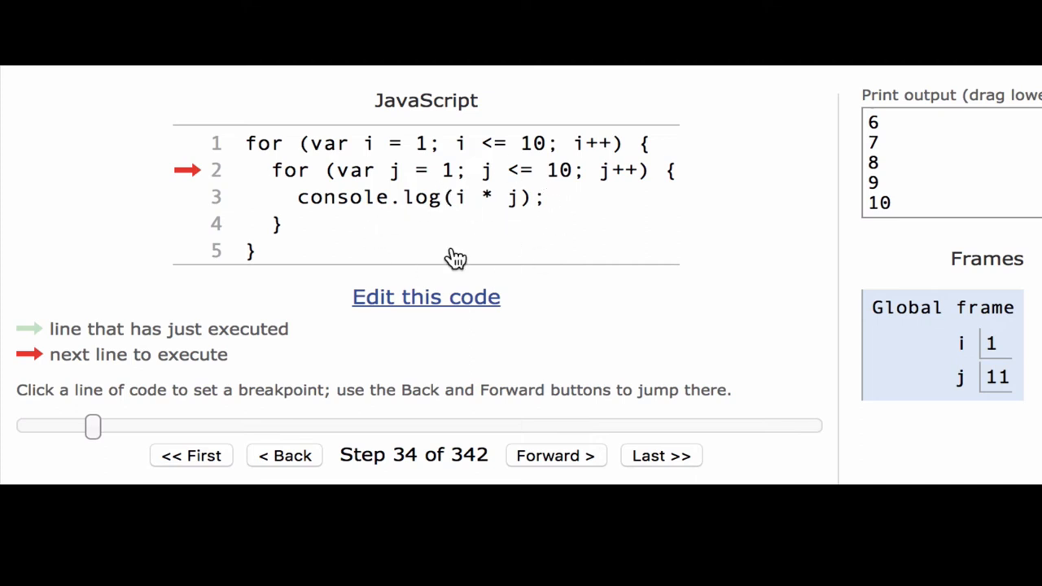
mouse_move(476, 230)
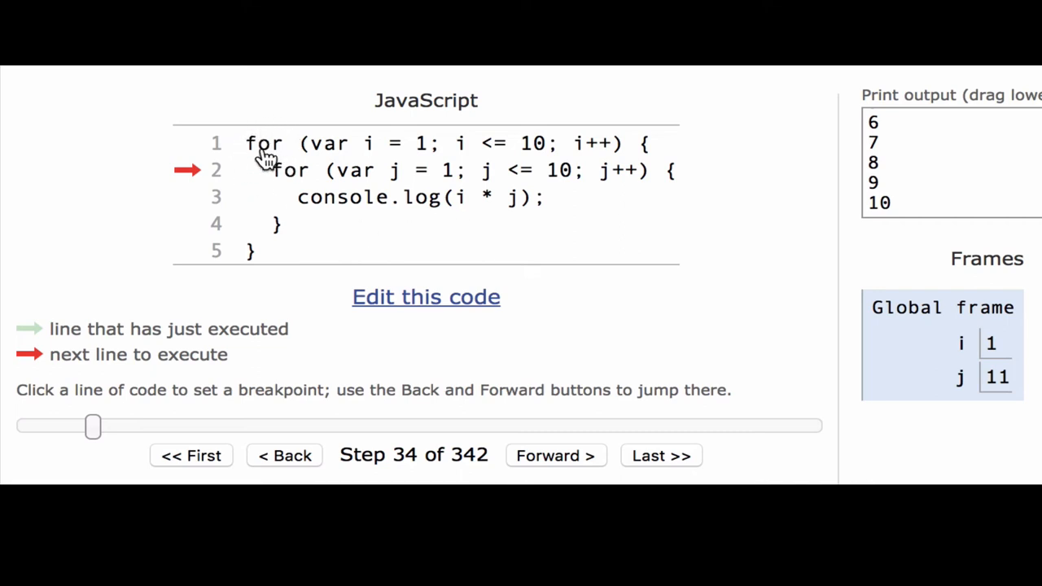
left_click(555, 455)
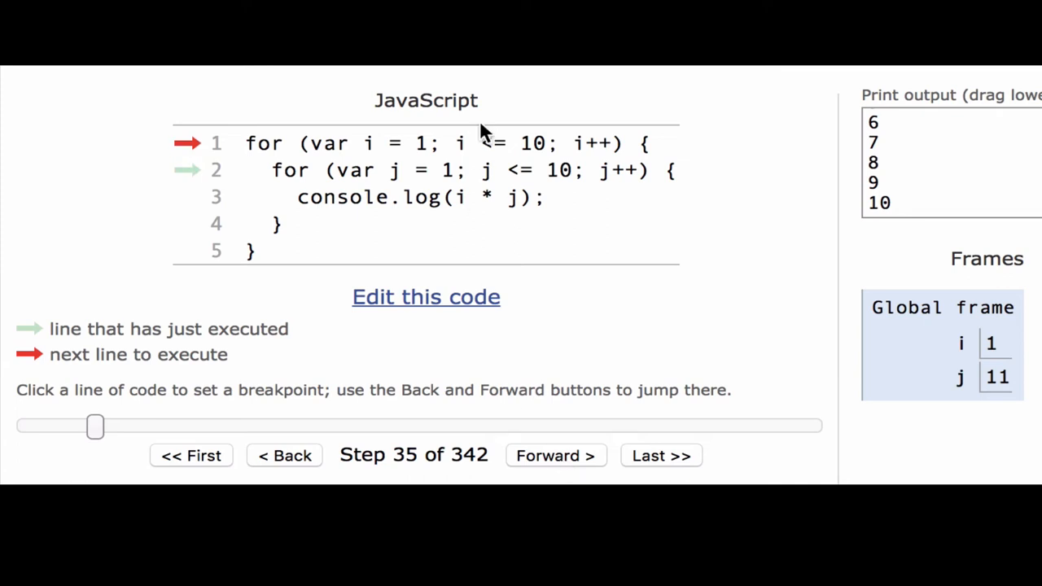
mouse_move(447, 159)
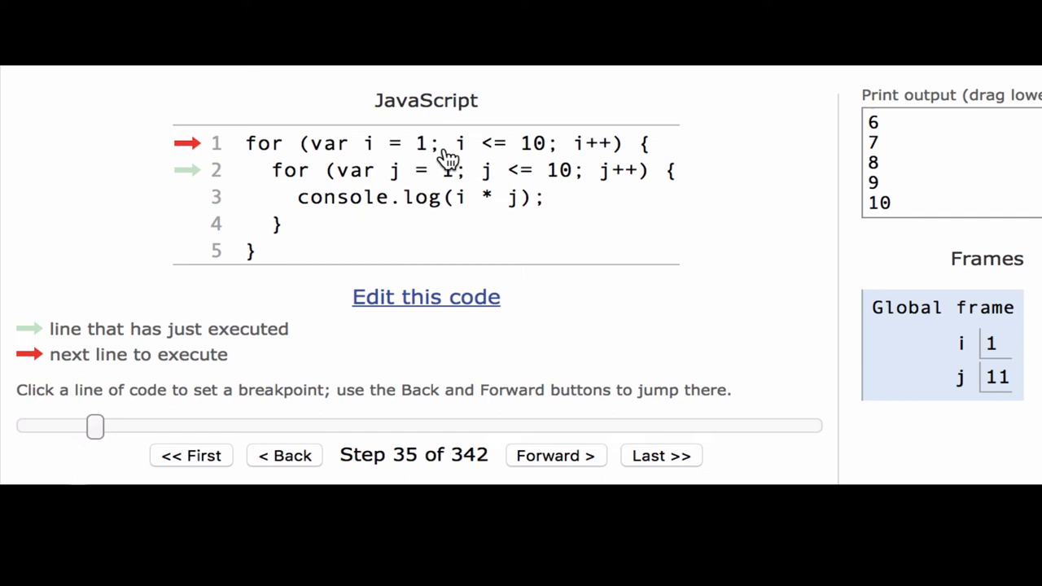
mouse_move(576, 199)
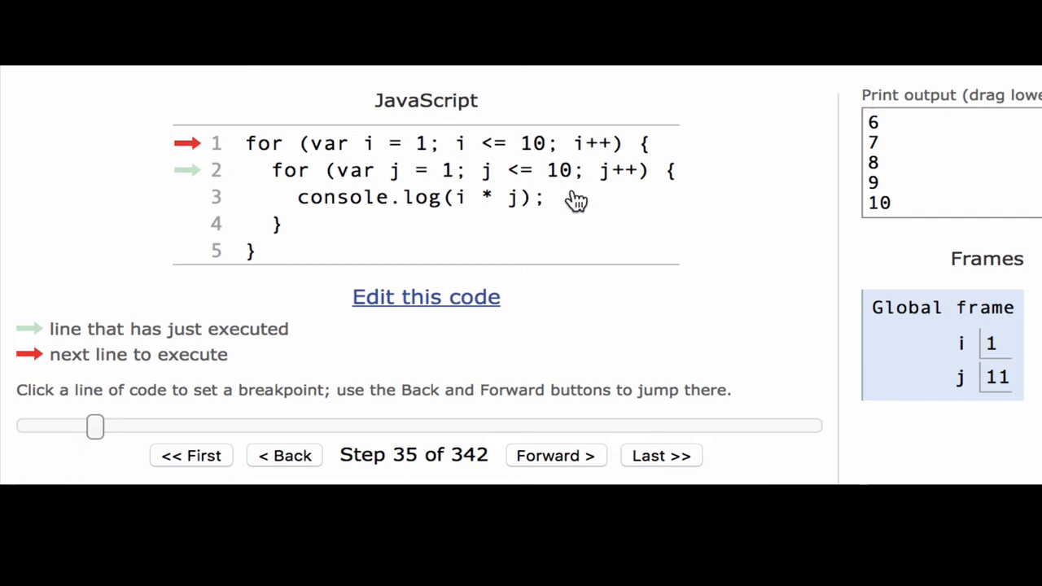
mouse_move(590, 134)
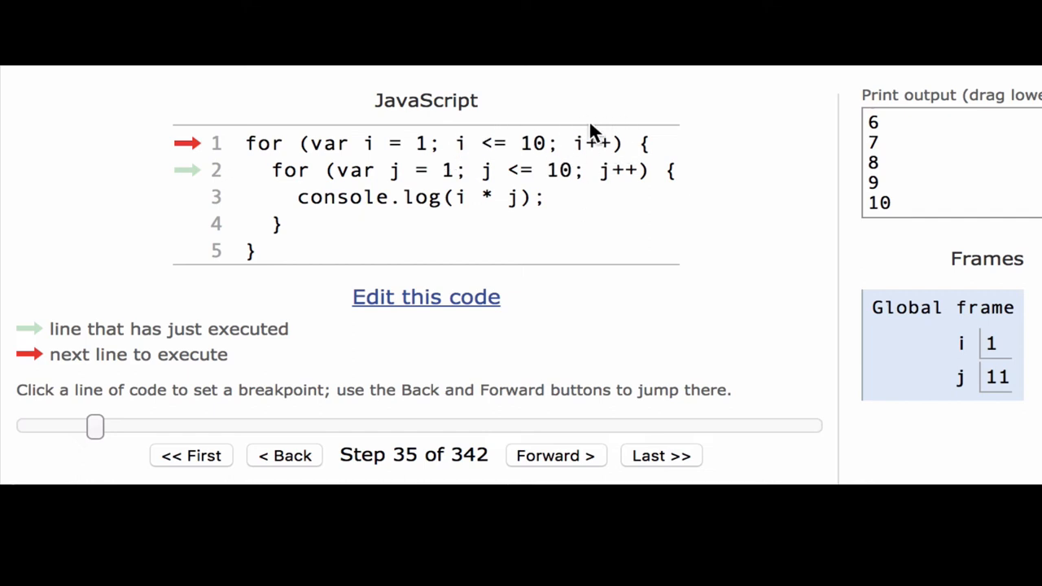
mouse_move(578, 154)
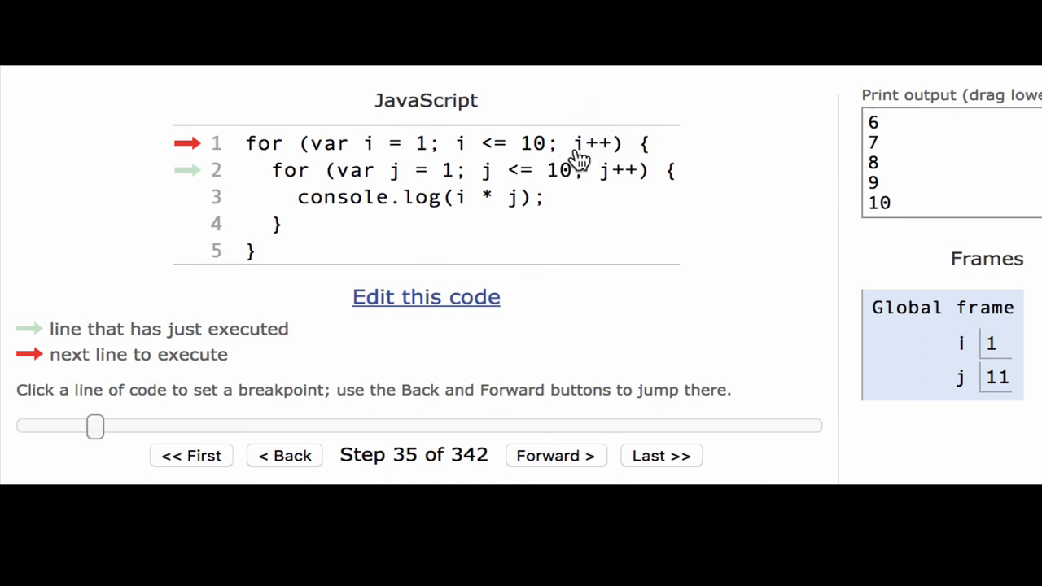
mouse_move(568, 188)
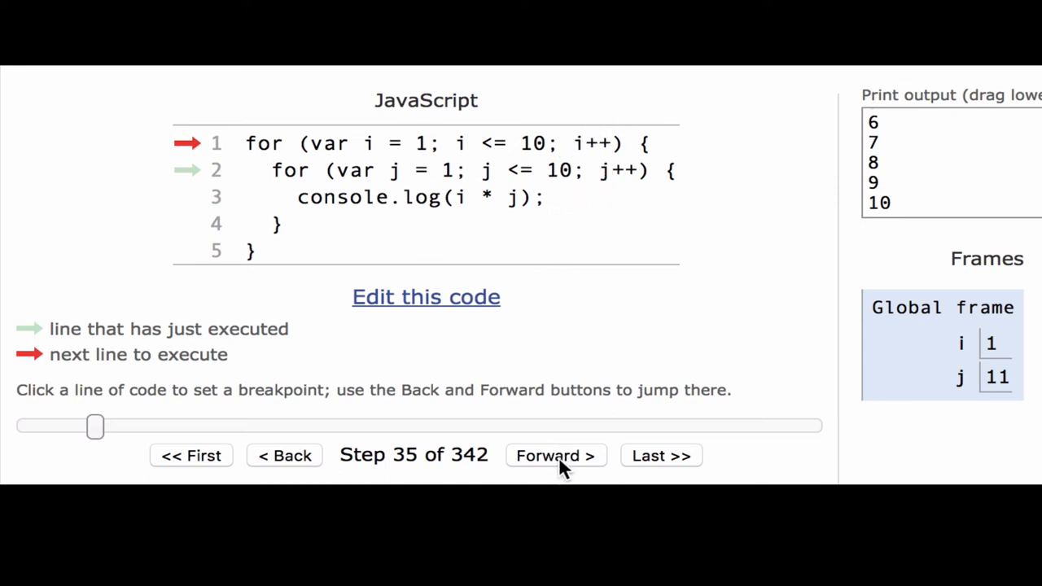
Step to 38, where i becomes 2 and the inner loop resets j to 1.
left_click(555, 455)
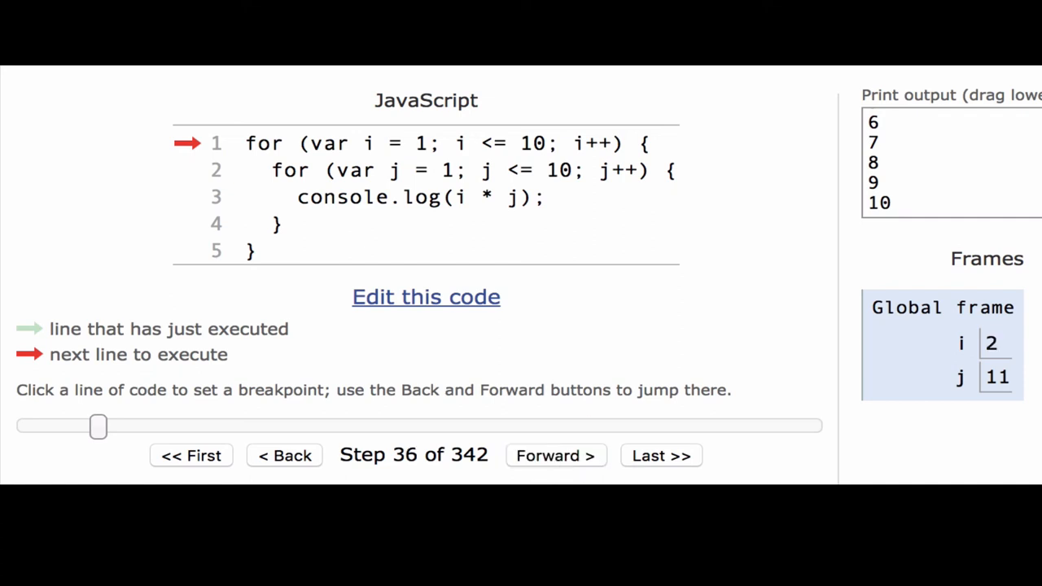
mouse_move(547, 236)
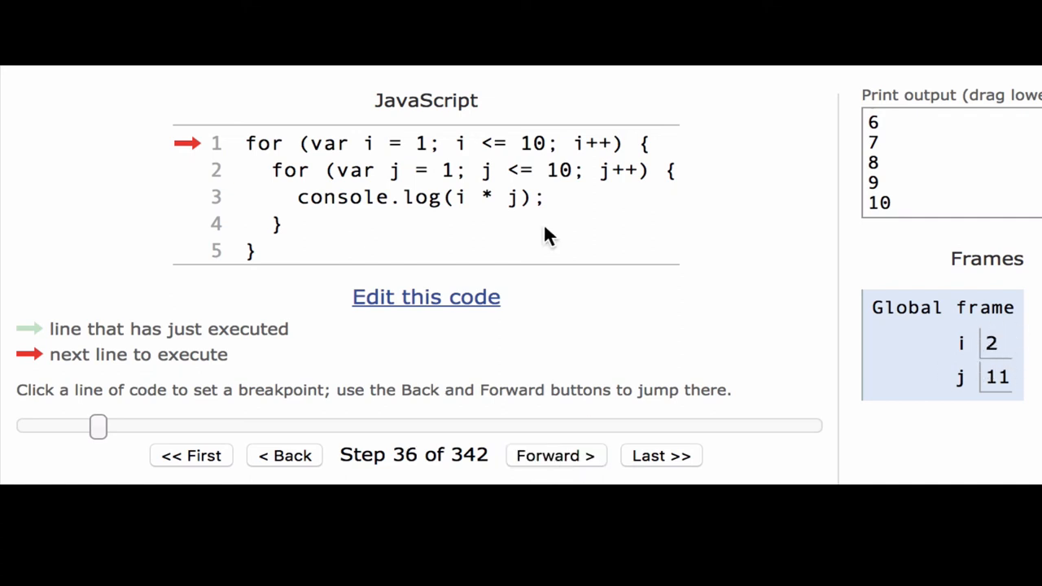
mouse_move(460, 154)
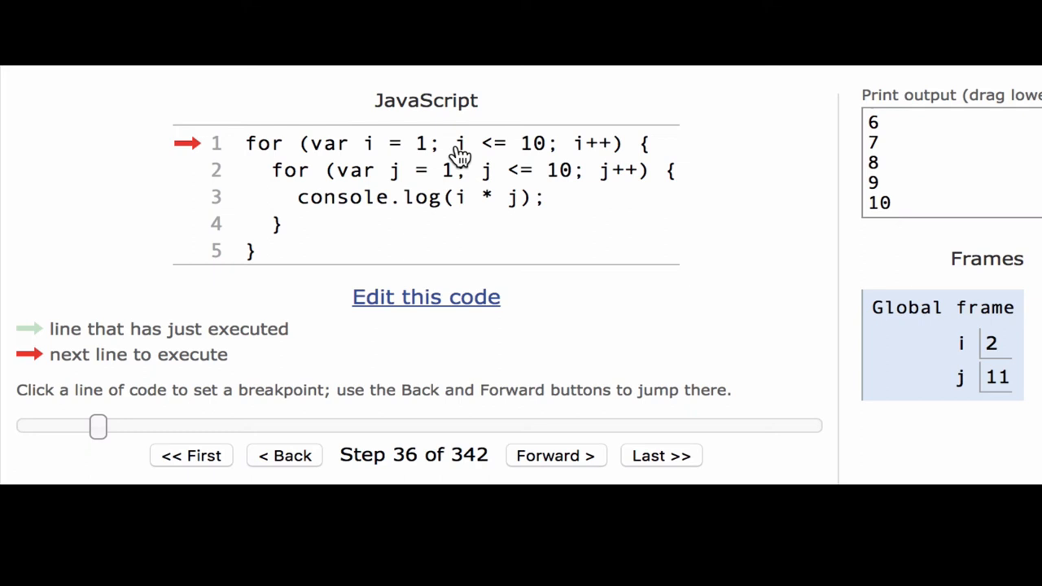
mouse_move(559, 358)
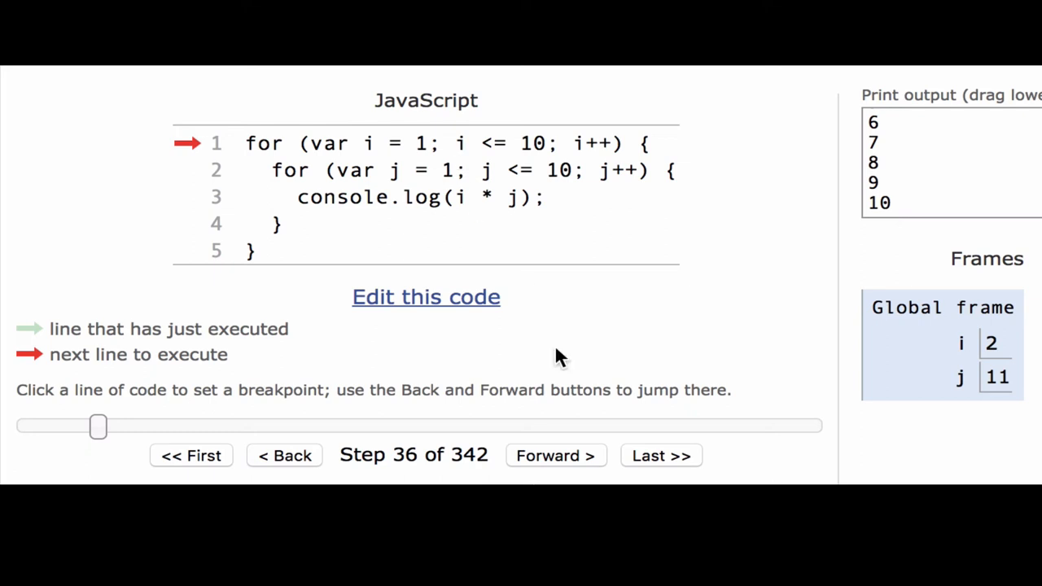
left_click(556, 455)
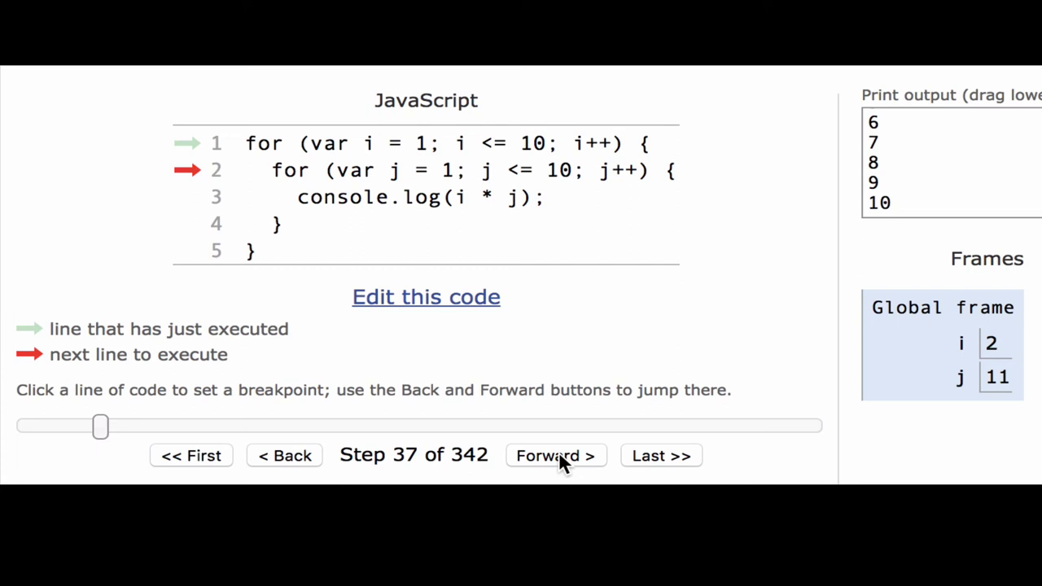
left_click(555, 455)
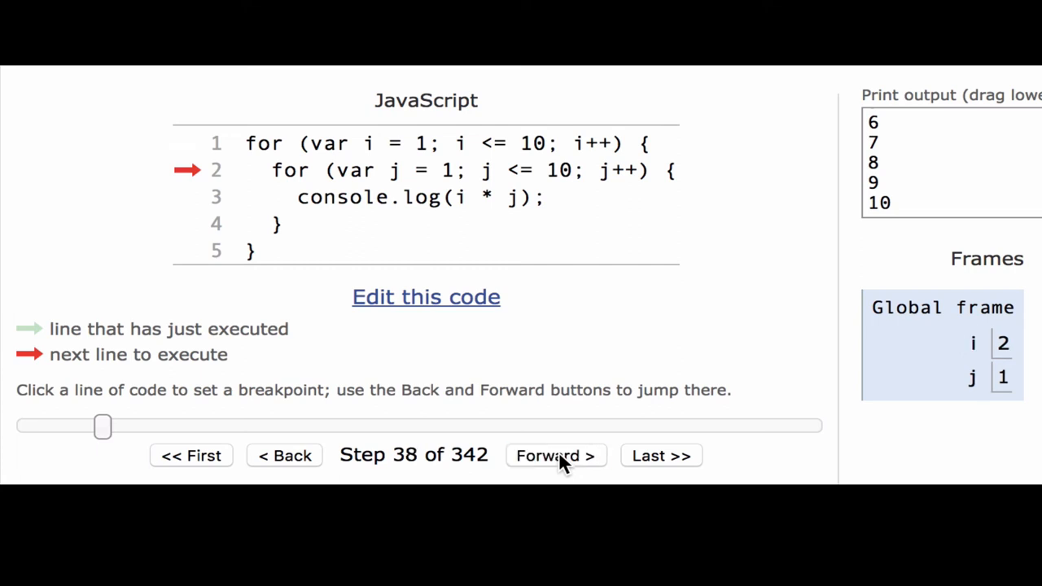
mouse_move(976, 366)
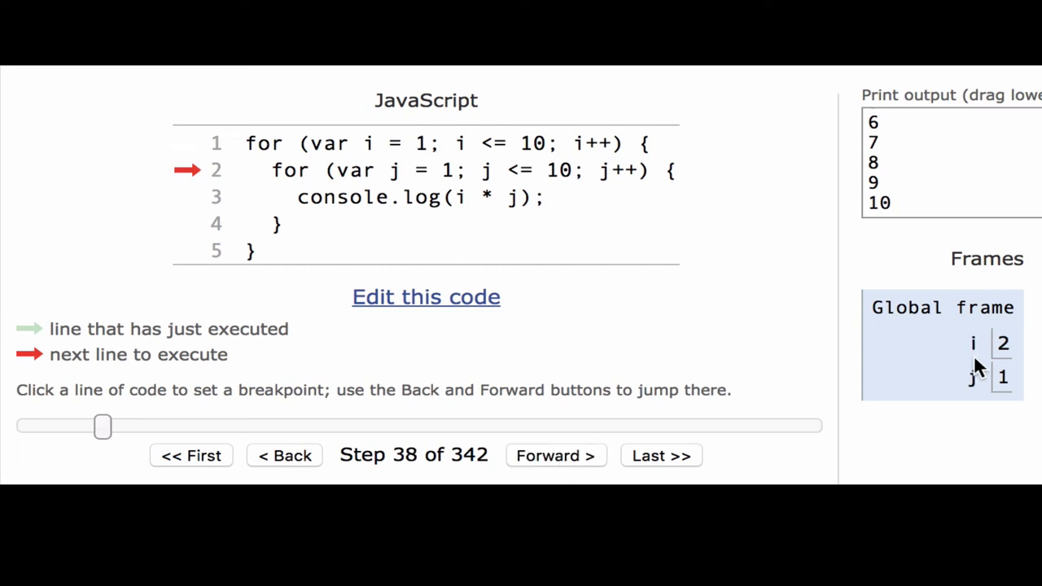
mouse_move(1006, 380)
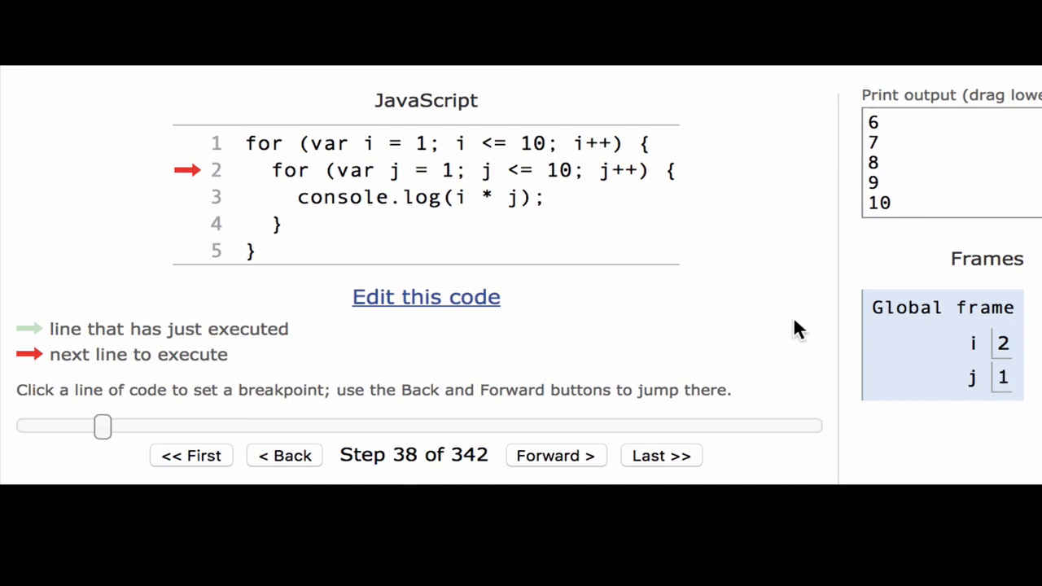
mouse_move(337, 171)
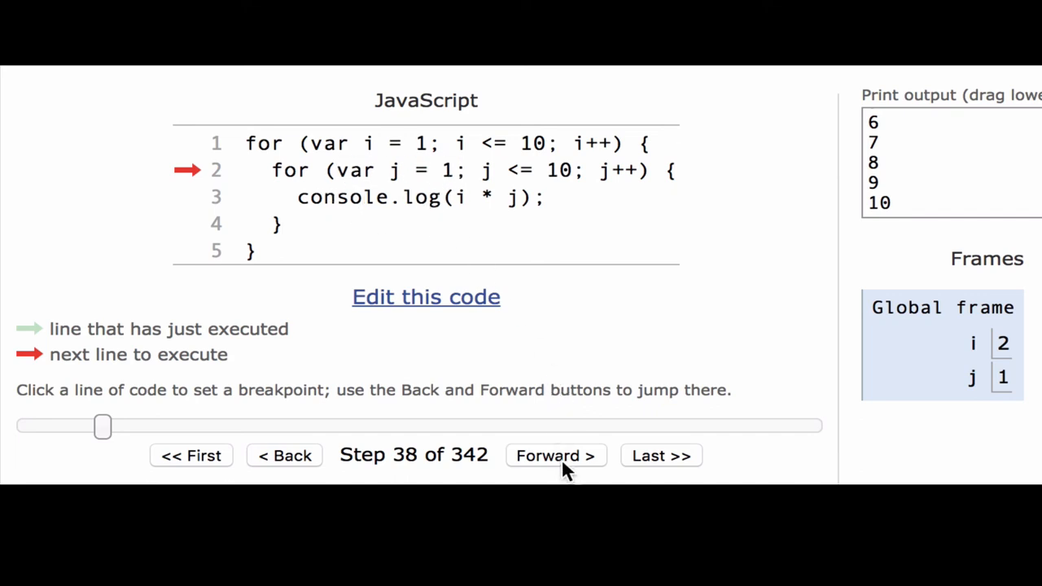
Step through the i=2 inner loop, printing 2 and then 4.
left_click(555, 454)
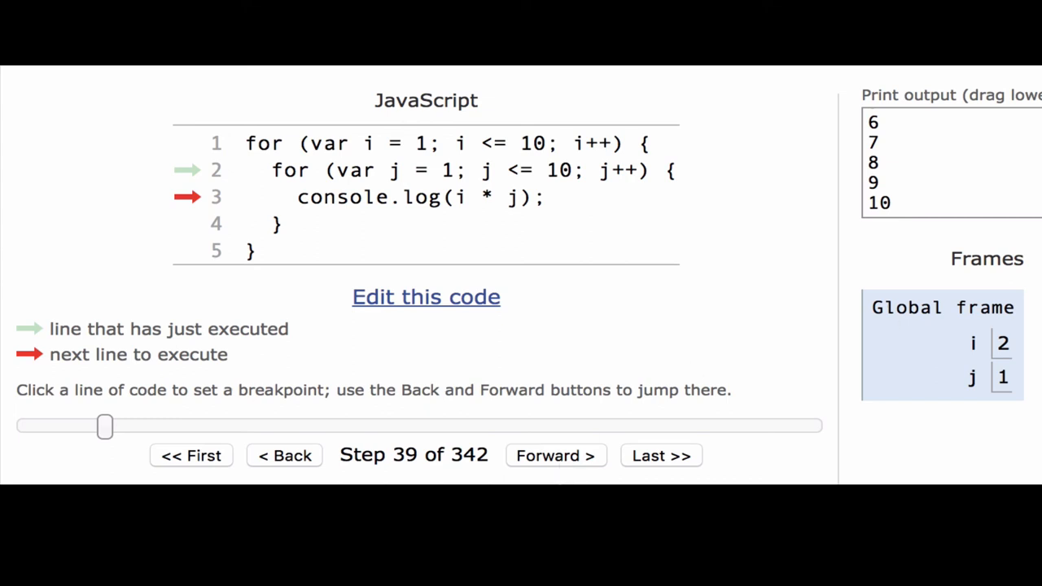
mouse_move(1009, 417)
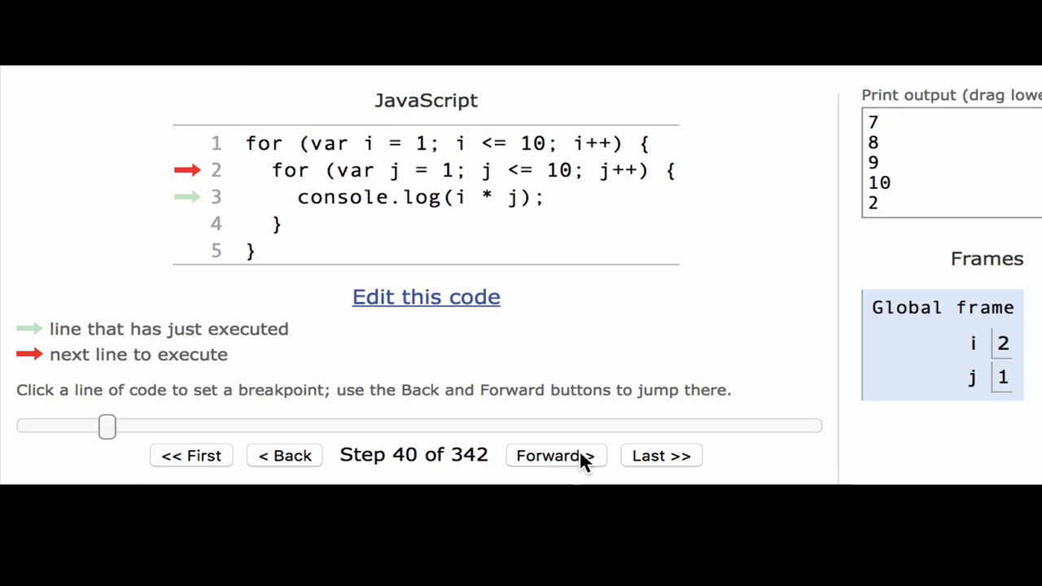
left_click(556, 455)
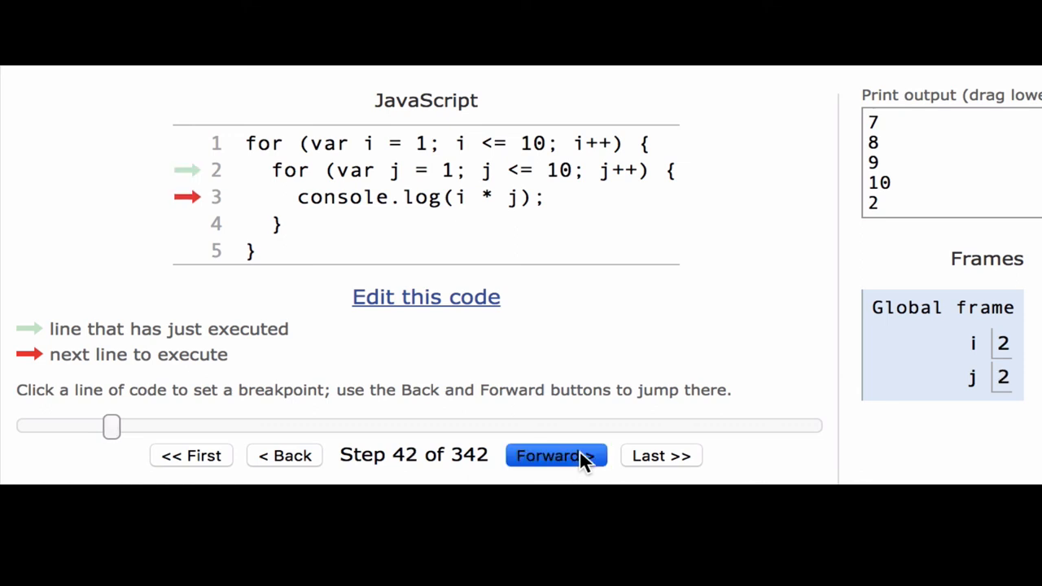
left_click(556, 455)
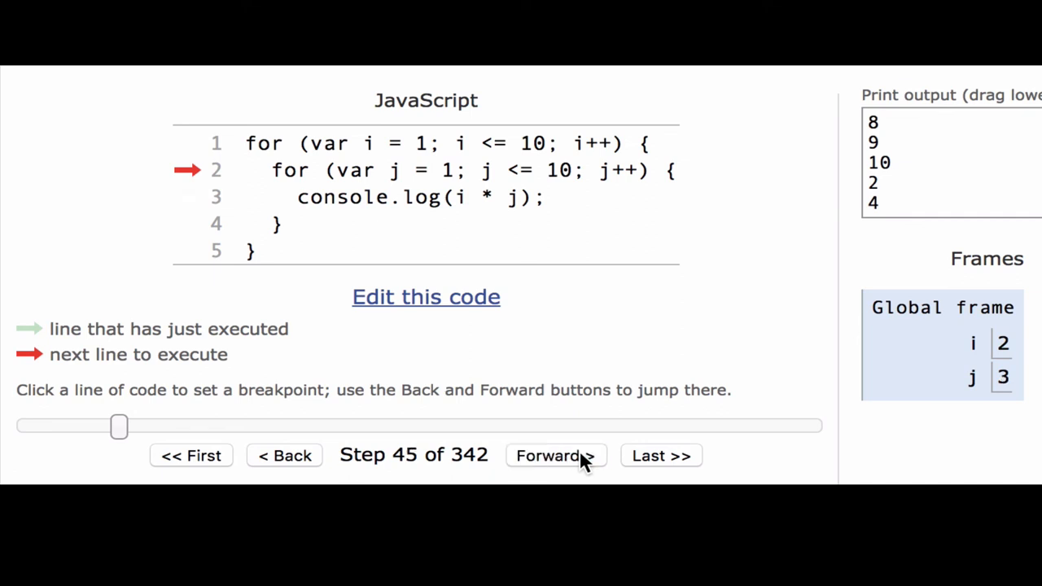
left_click(556, 455)
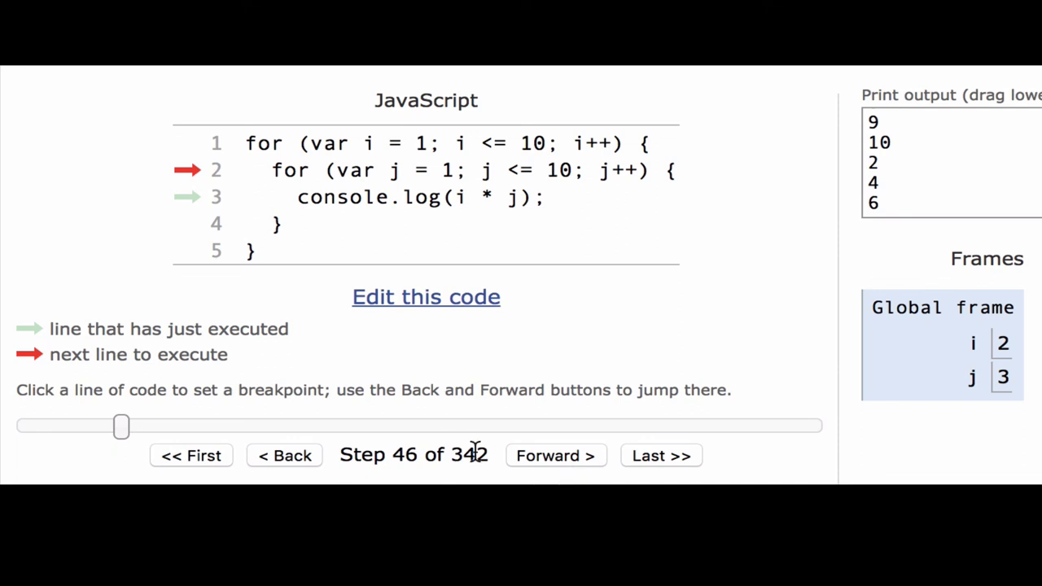
mouse_move(488, 464)
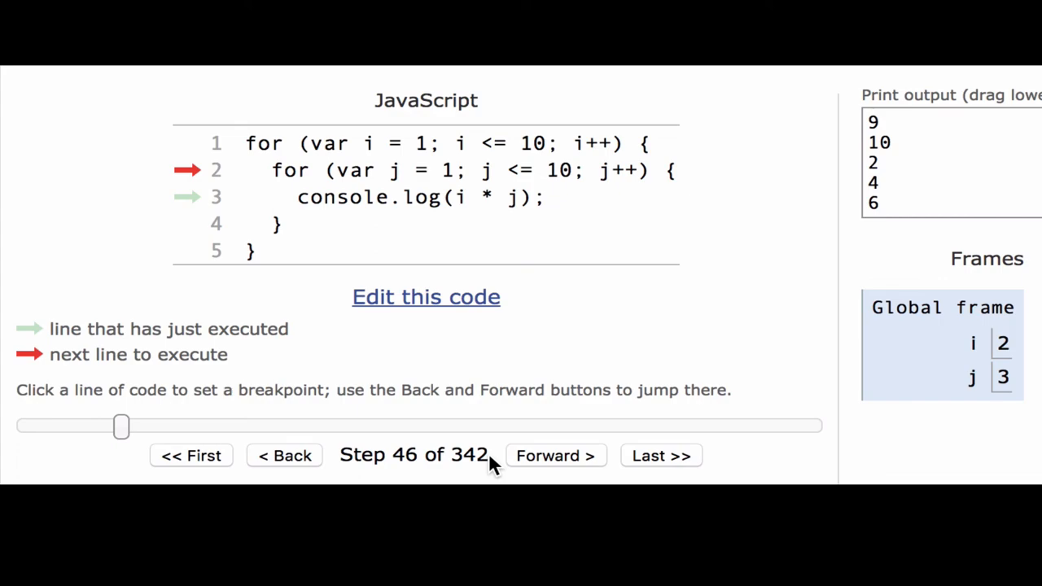